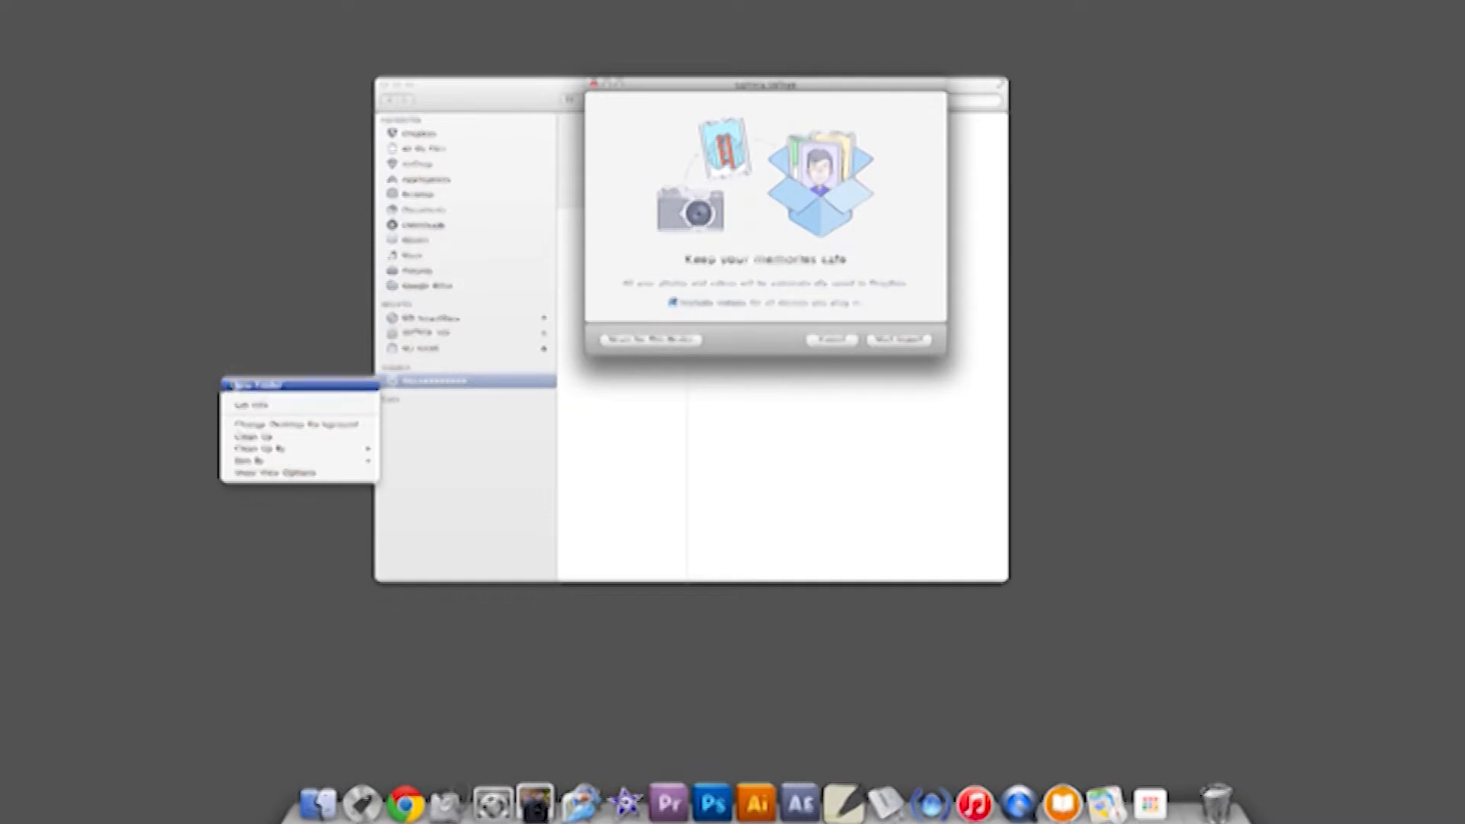
Step: Make a new desktop folder with the context menu's New Folder command
{"action": "left_click", "coordinate": [252, 406]}
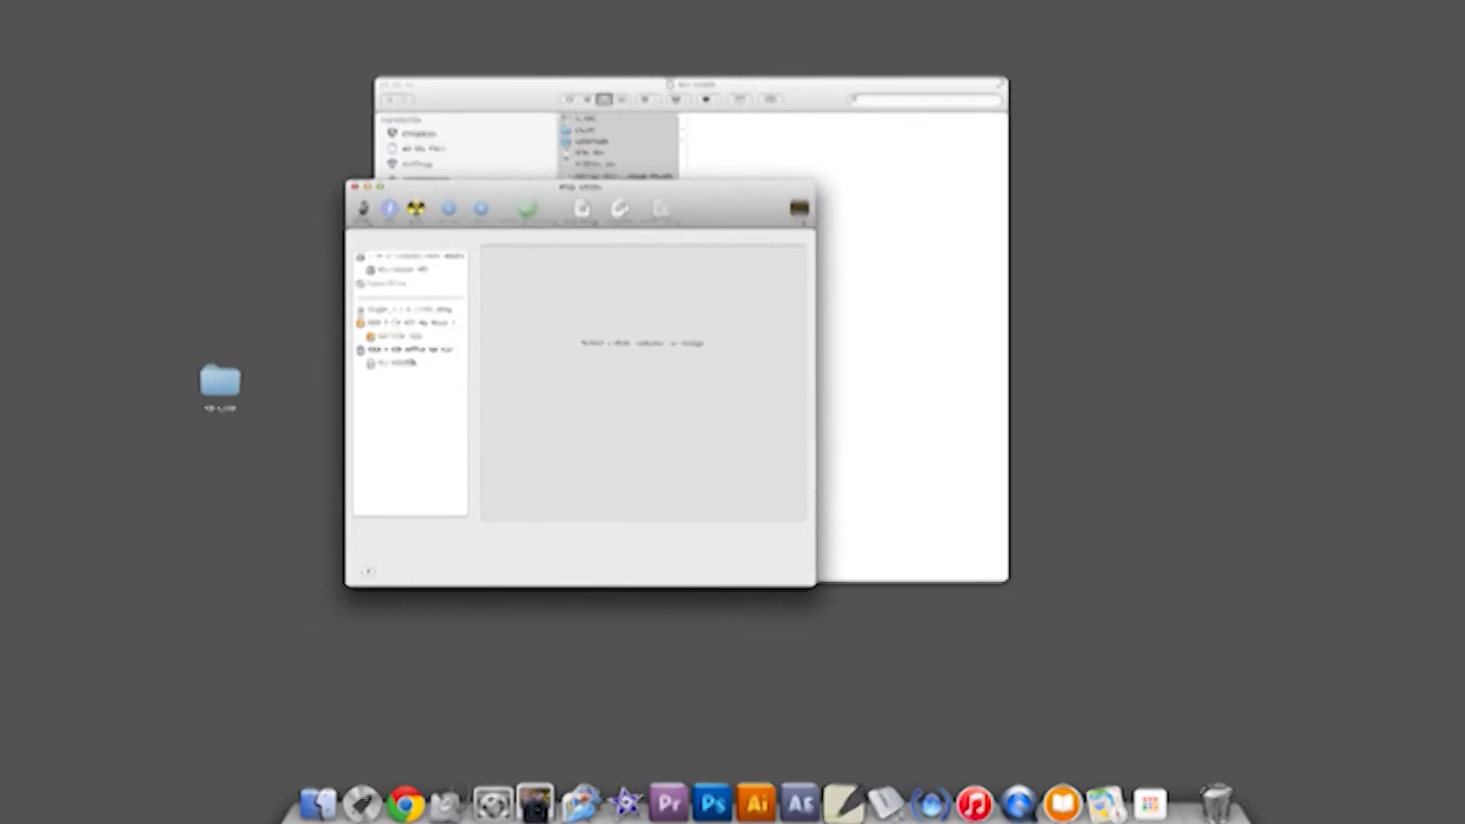
Step: Erase the SD card in Disk Utility, giving it a new name in the Erase options
{"action": "left_click", "coordinate": [402, 363]}
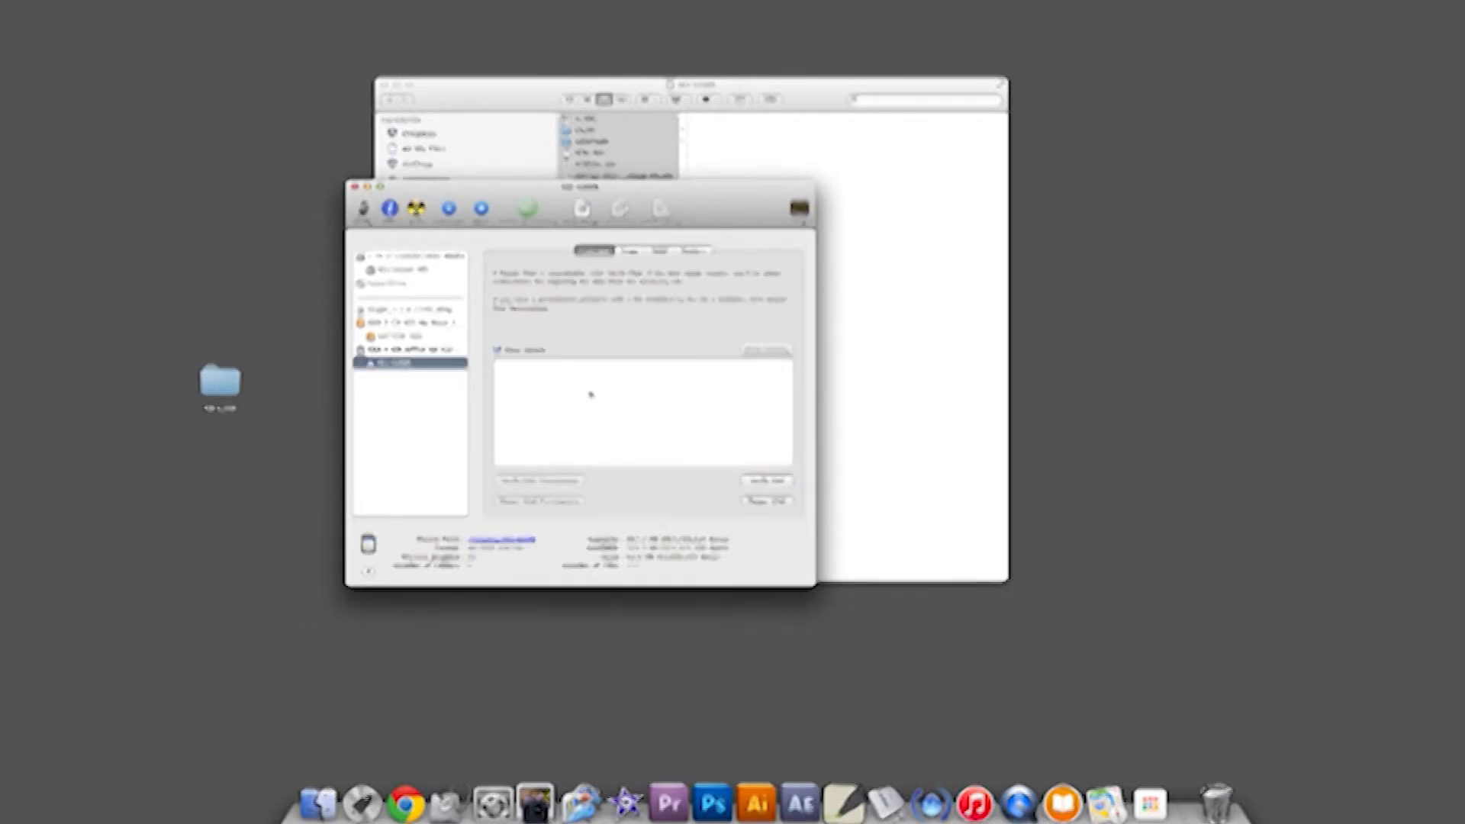
{"action": "left_click", "coordinate": [631, 250]}
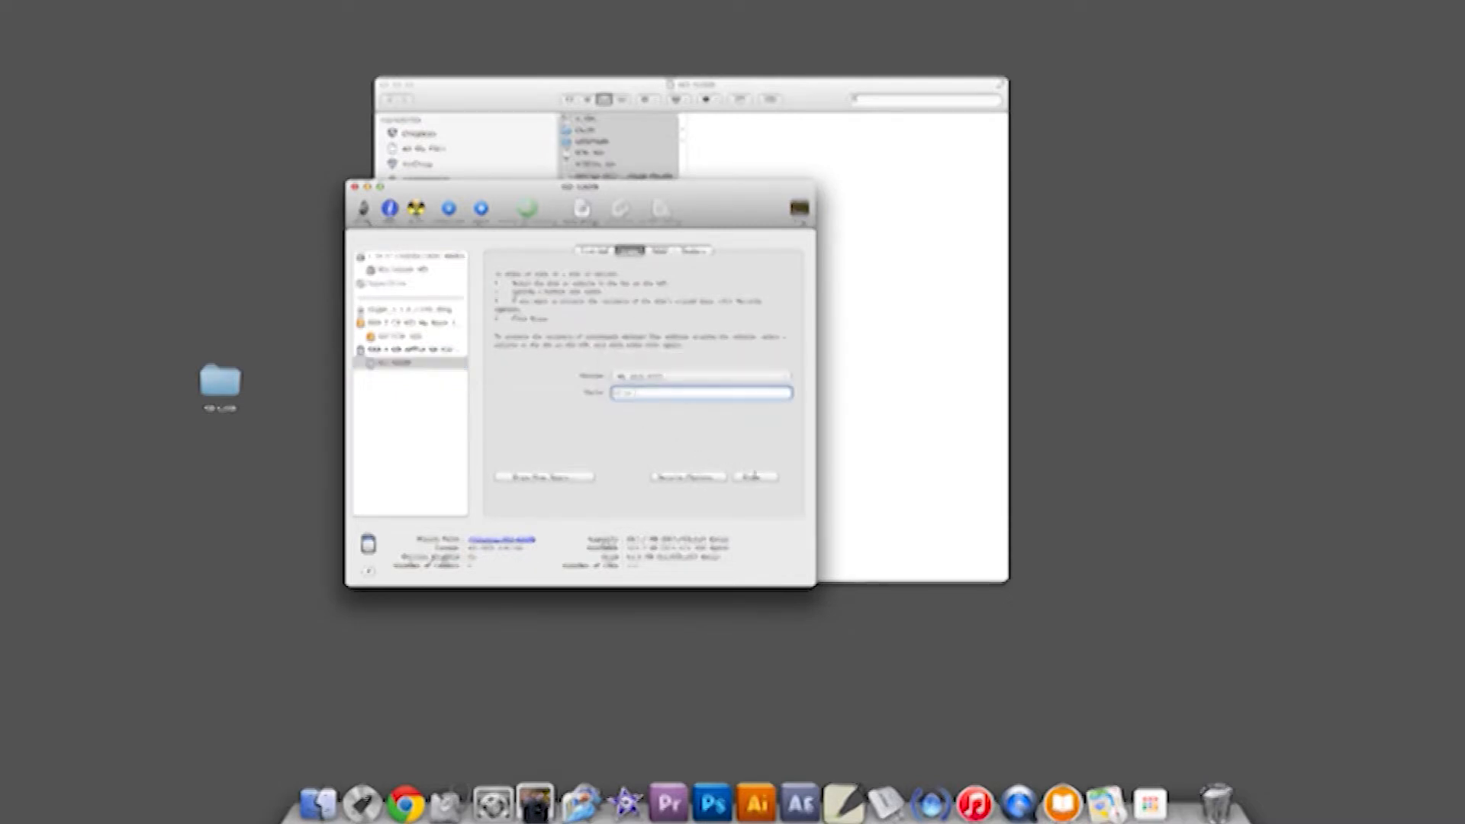
{"action": "left_click", "coordinate": [754, 476]}
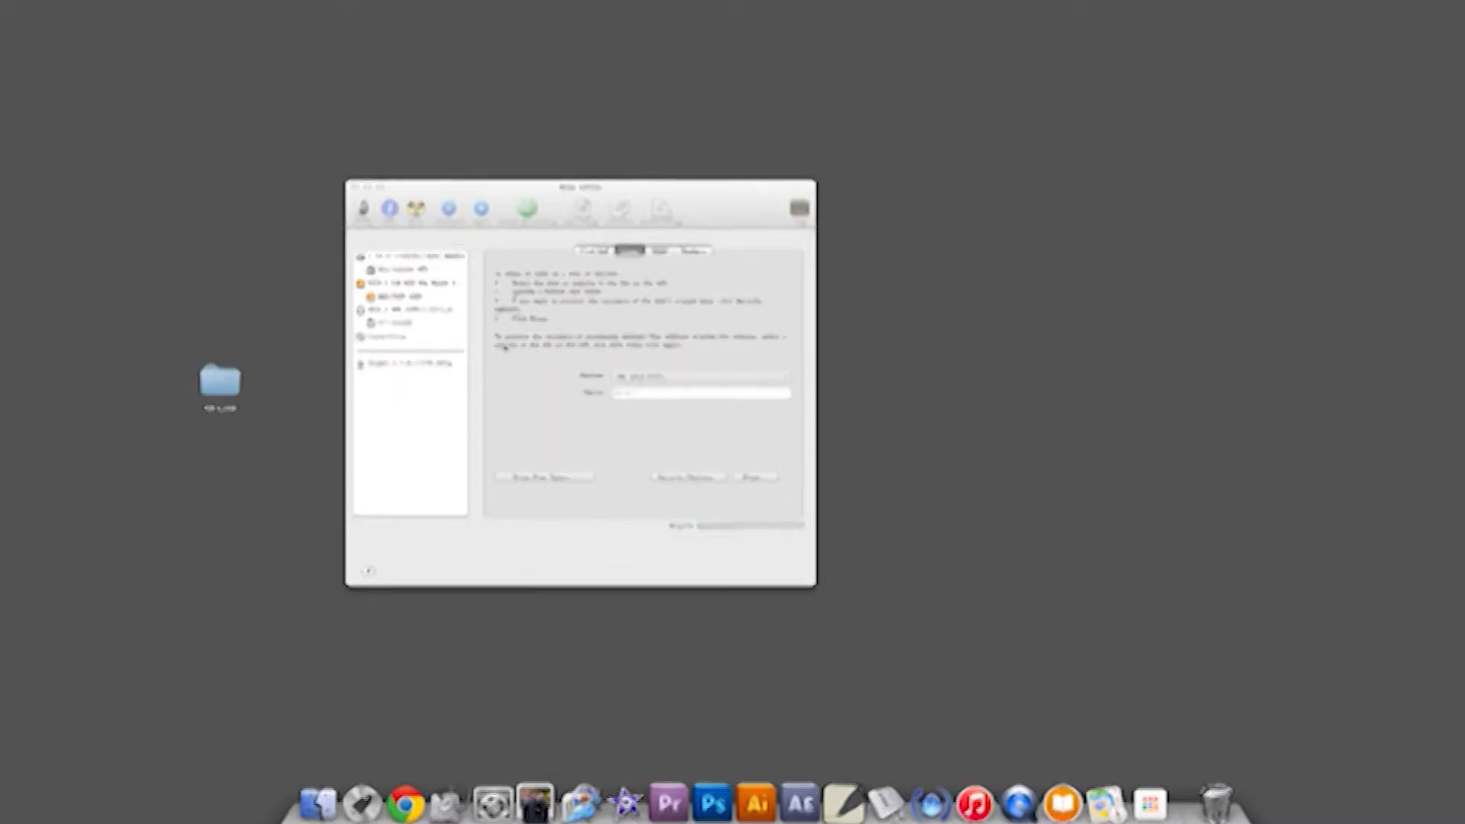
{"action": "left_click", "coordinate": [403, 803]}
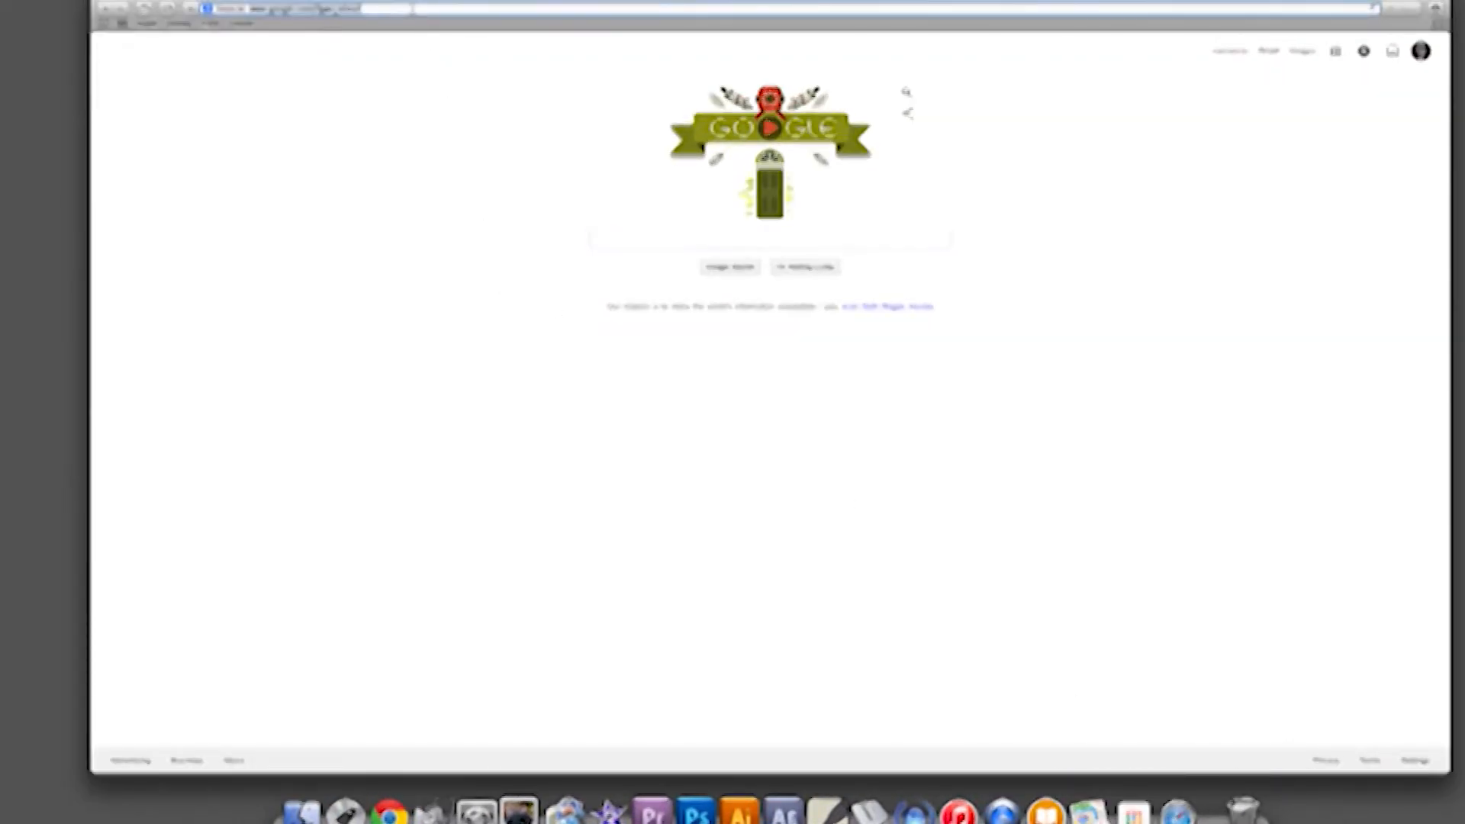
Step: Go to the Outback Power MATE3 registration site and scroll down the page
{"action": "left_click", "coordinate": [280, 10]}
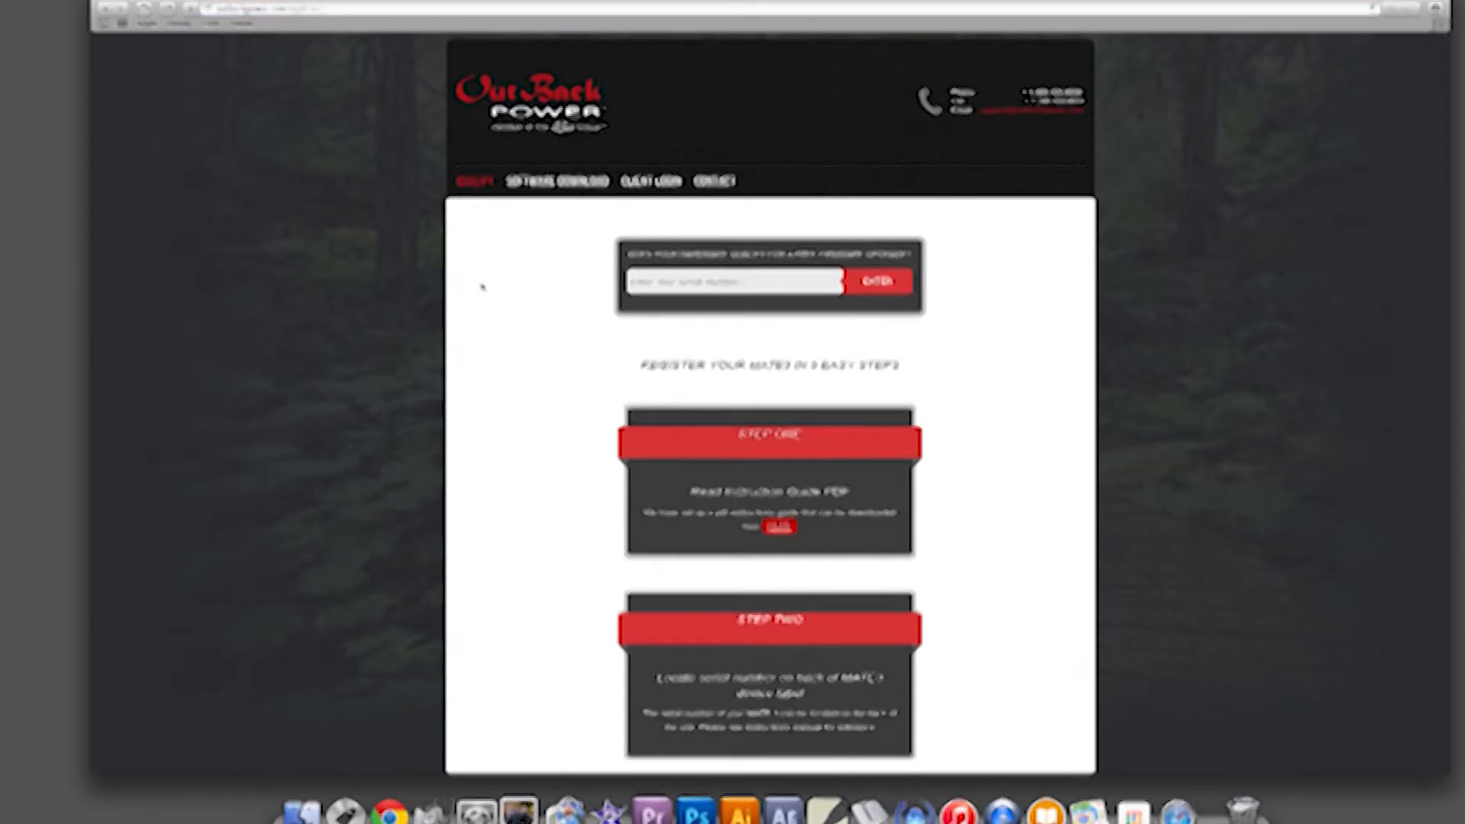
{"action": "scroll", "scroll_direction": "down", "scroll_amount": 3}
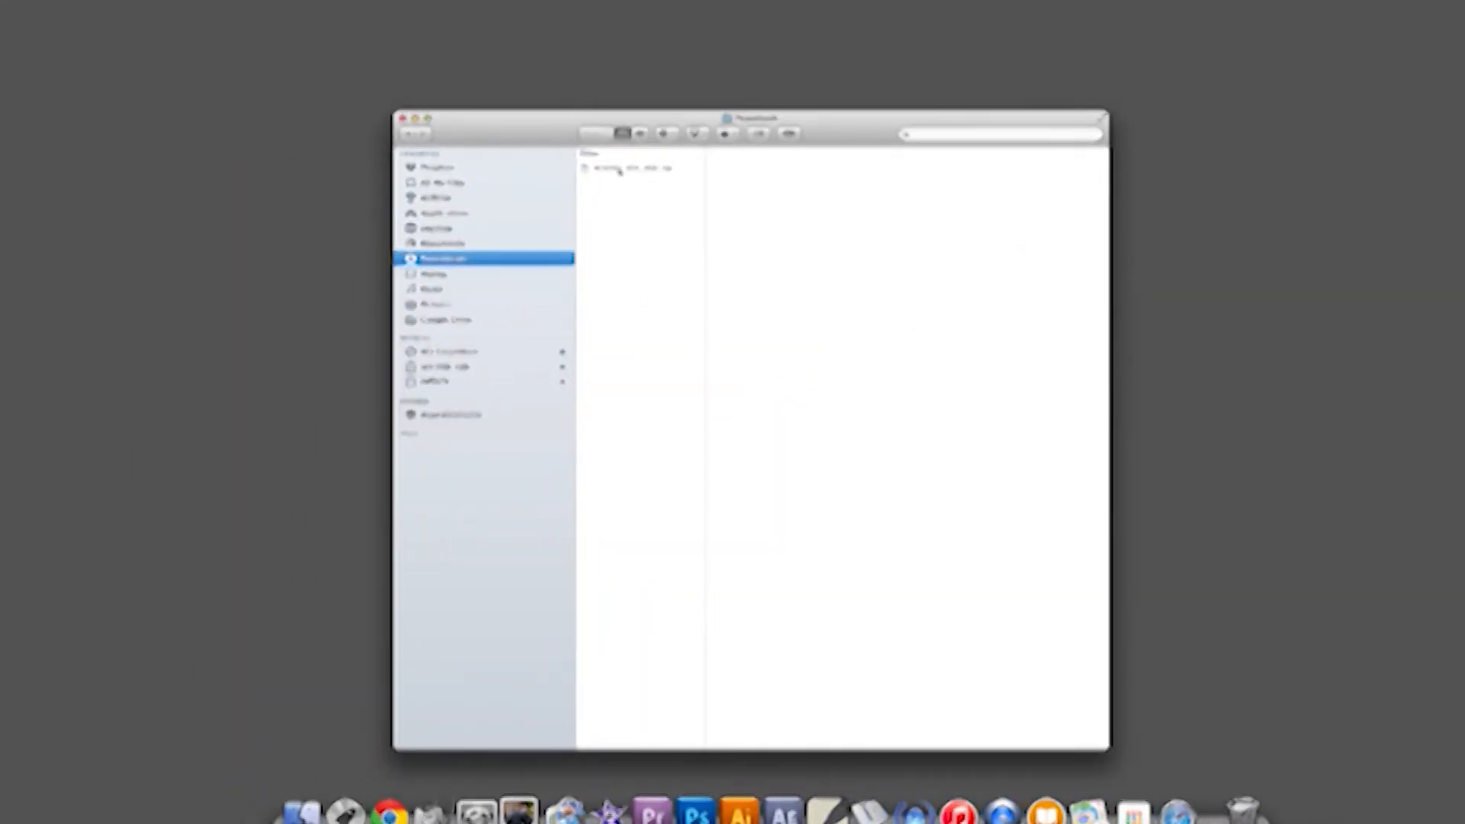
Step: Extract the downloaded firmware zip in Downloads, then eject the SD card from the sidebar
{"action": "right_click", "coordinate": [633, 168]}
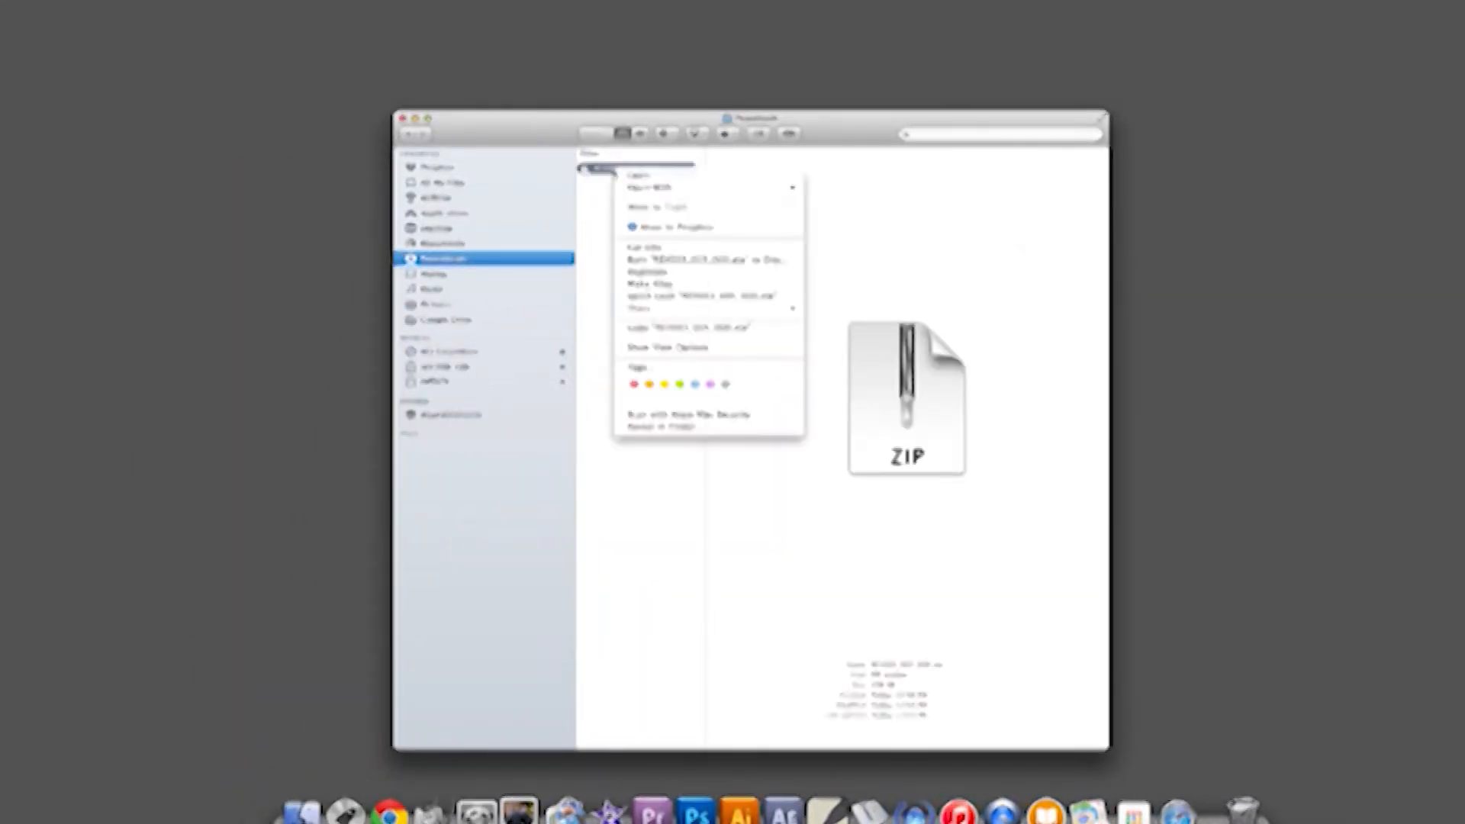
{"action": "left_click", "coordinate": [705, 187]}
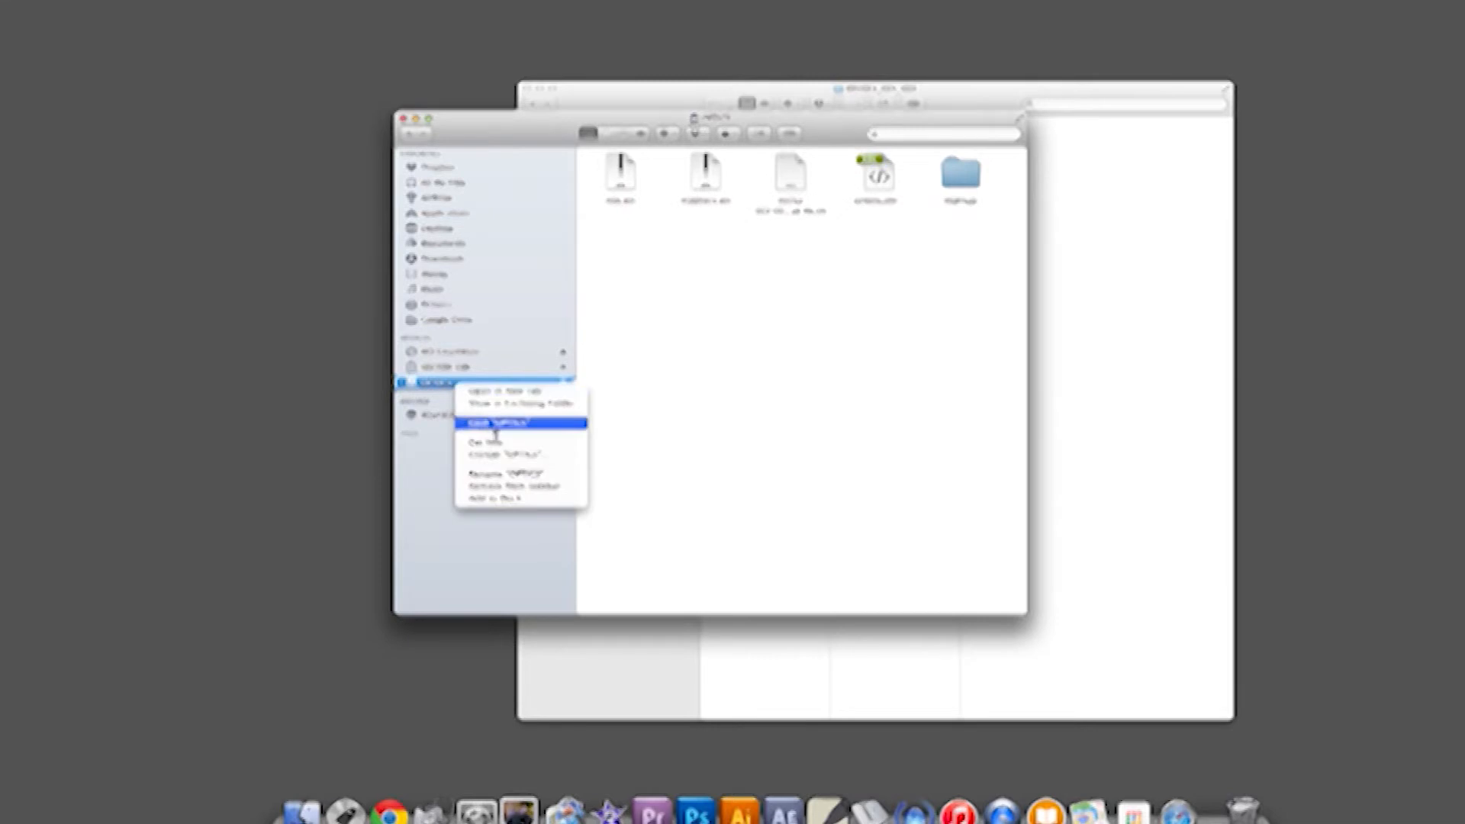
{"action": "left_click", "coordinate": [495, 423]}
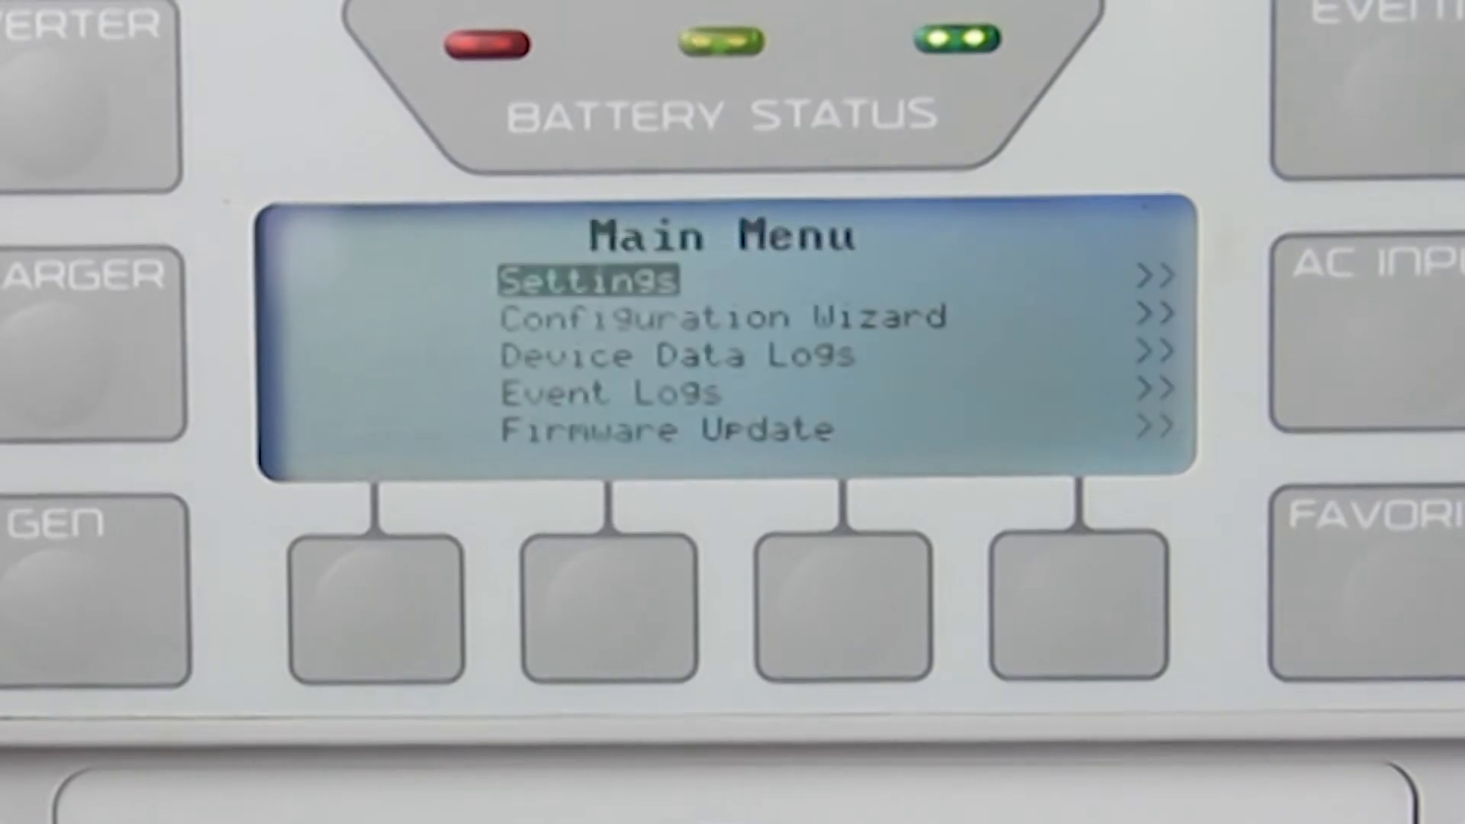
Step: Select Firmware Update from the MATE3 Main Menu with the control wheel
{"action": "left_click", "coordinate": [378, 607]}
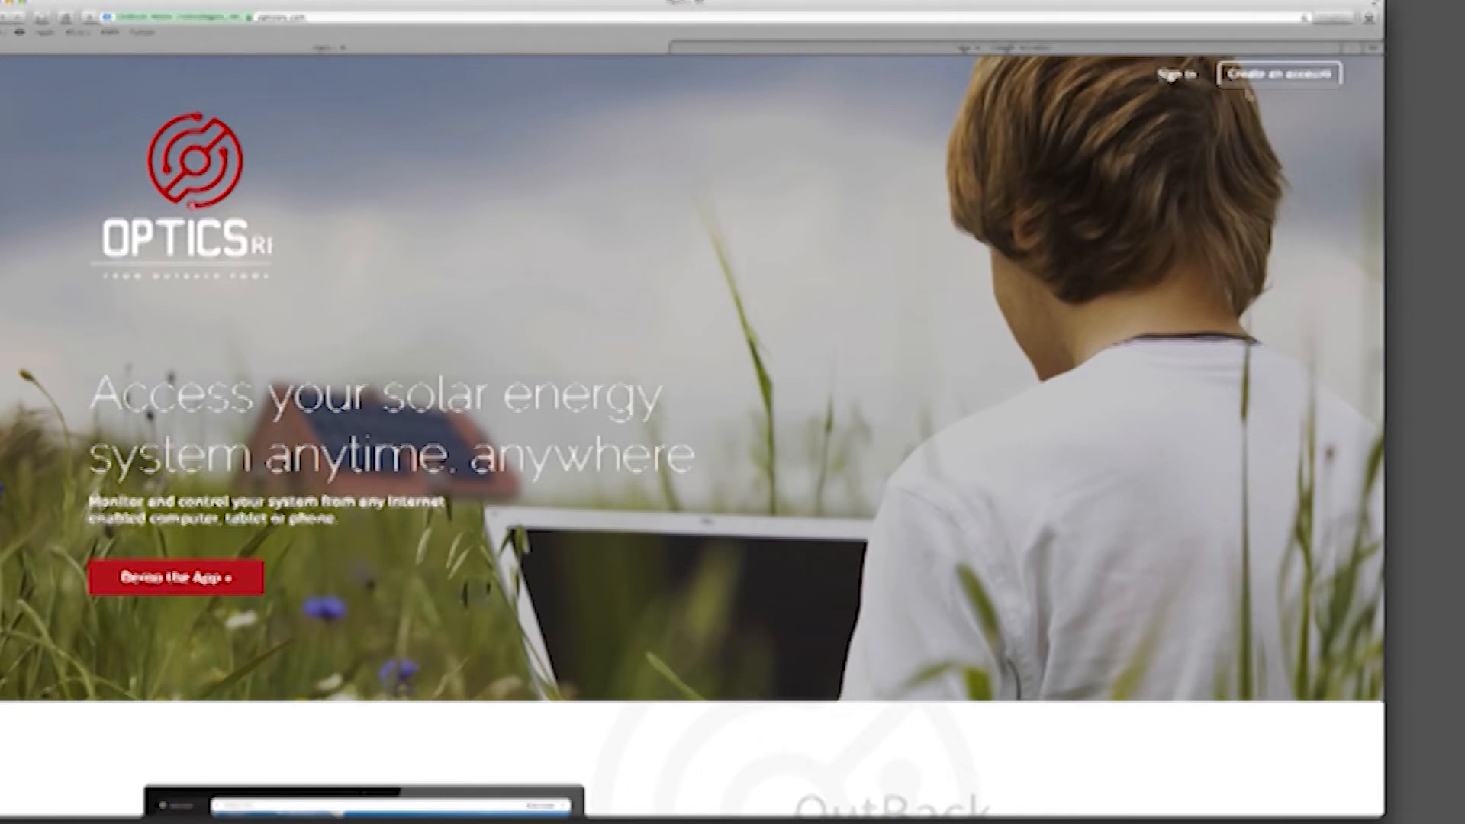
Step: Fill the OpticsRE signup form, captcha and Terms of Service, then verify via the welcome email
{"action": "left_click", "coordinate": [1279, 74]}
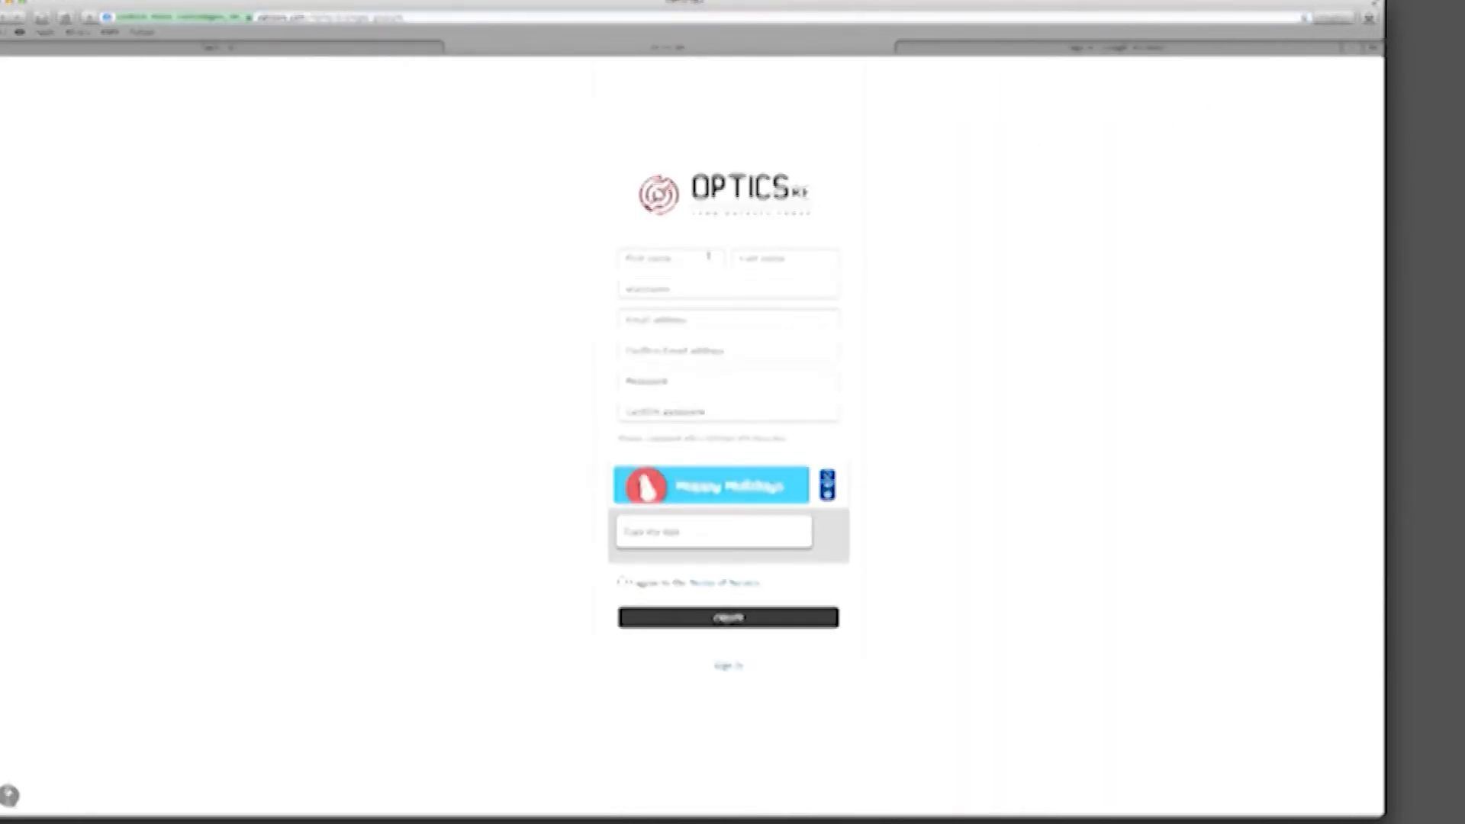
{"action": "left_click", "coordinate": [670, 258]}
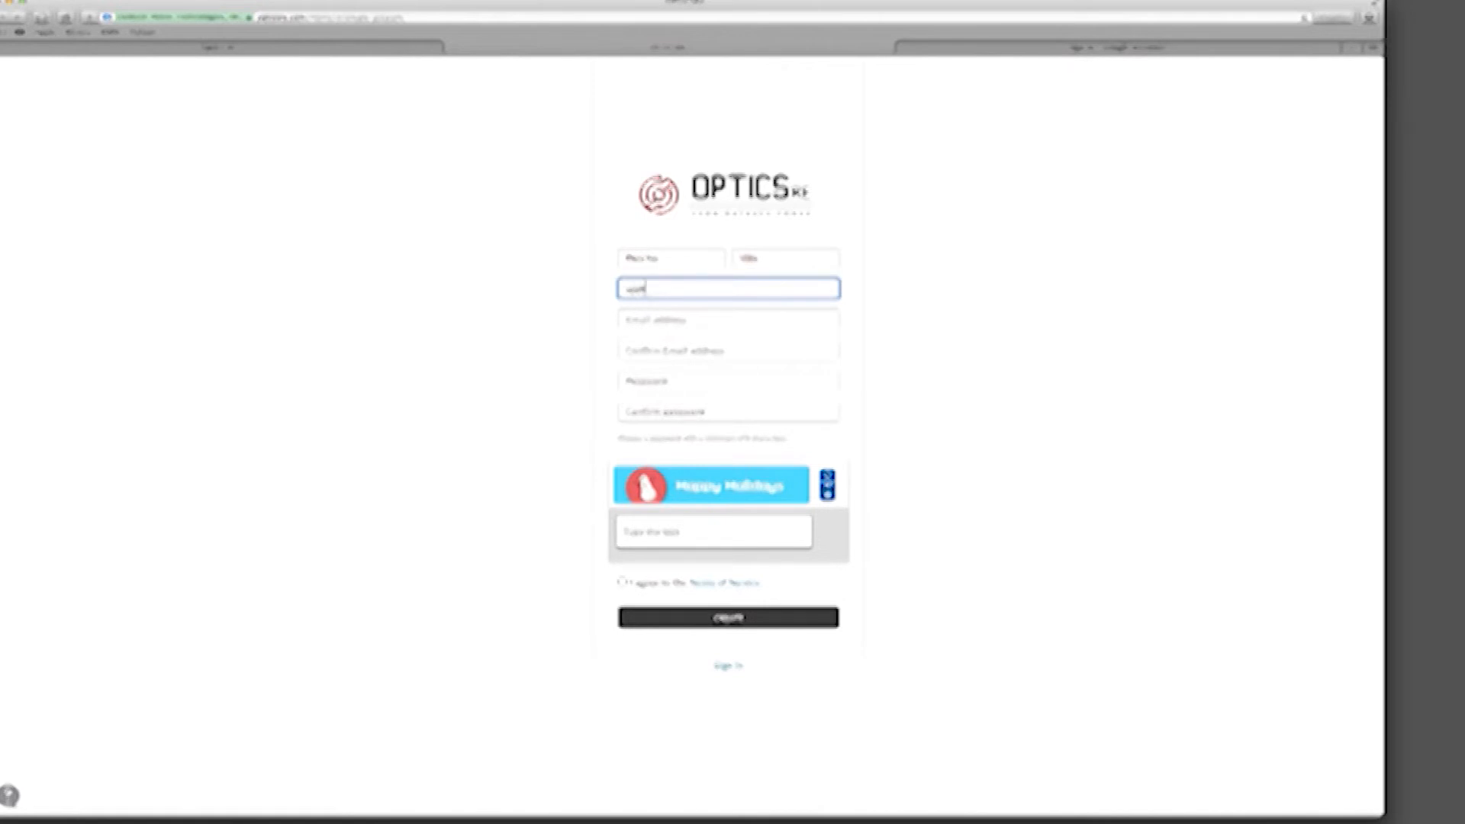
{"action": "left_click", "coordinate": [727, 319]}
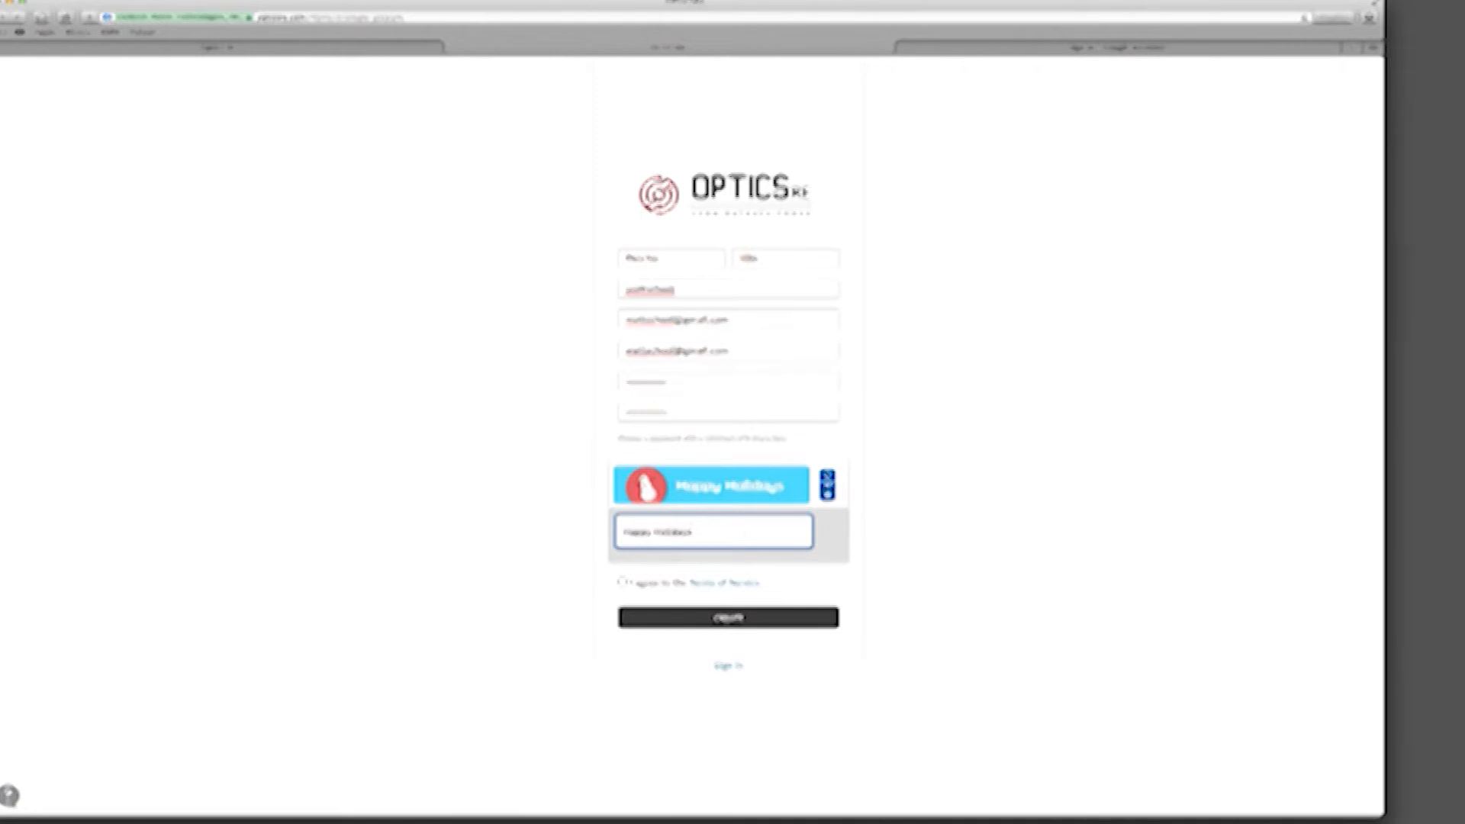
{"action": "left_click", "coordinate": [623, 583]}
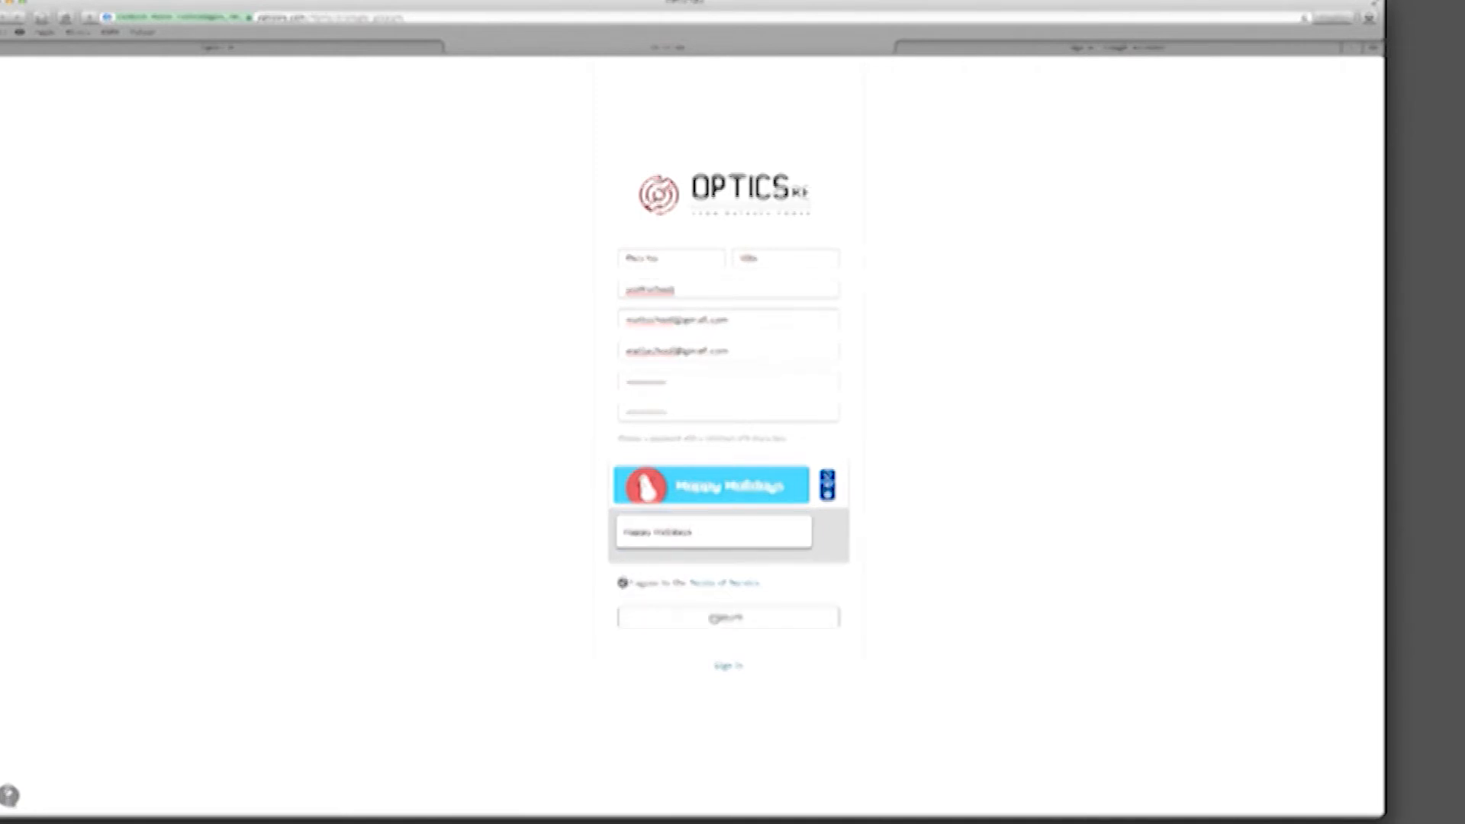
{"action": "left_click", "coordinate": [727, 616]}
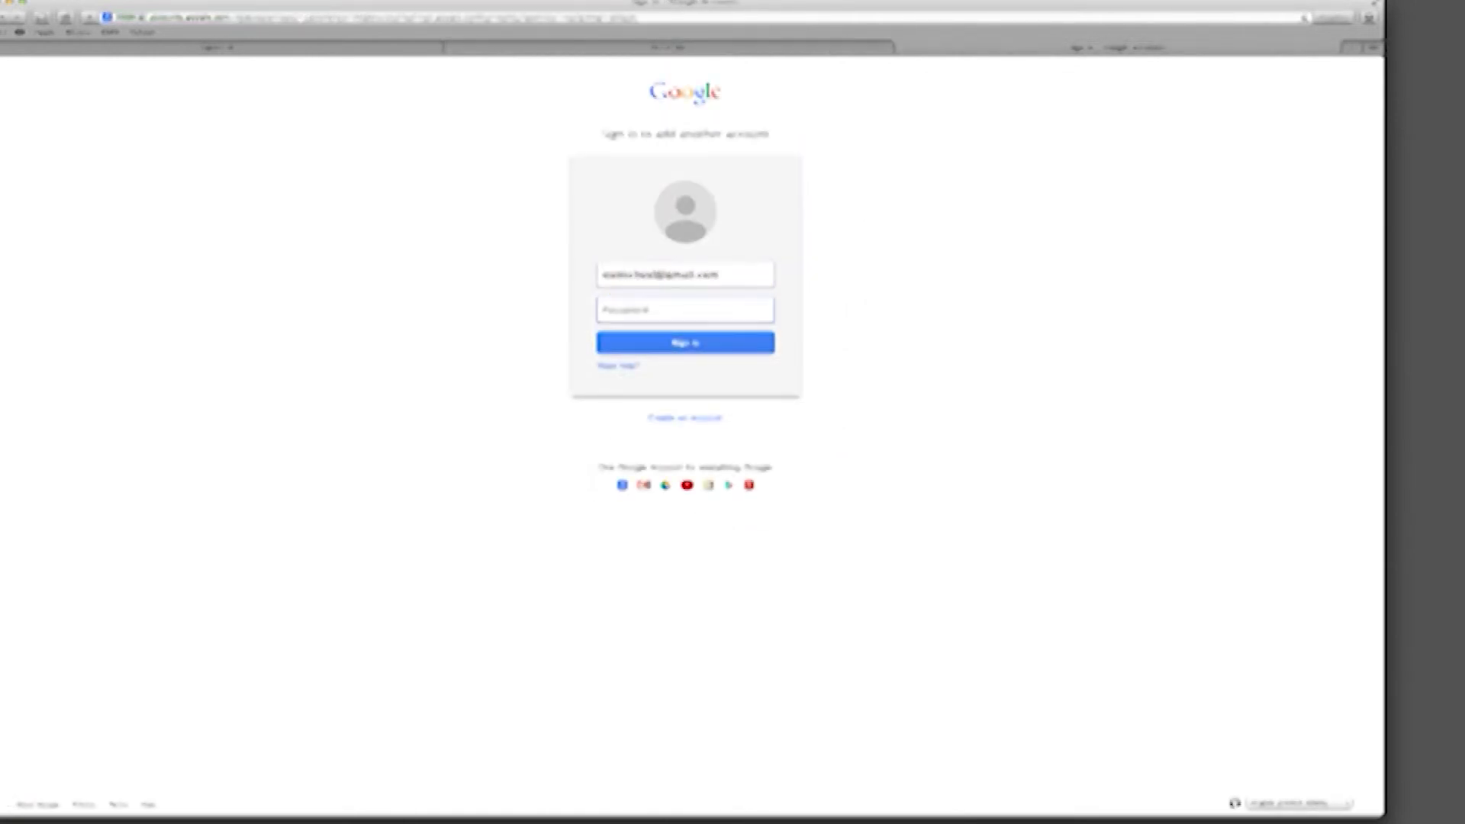
{"action": "left_click", "coordinate": [683, 342]}
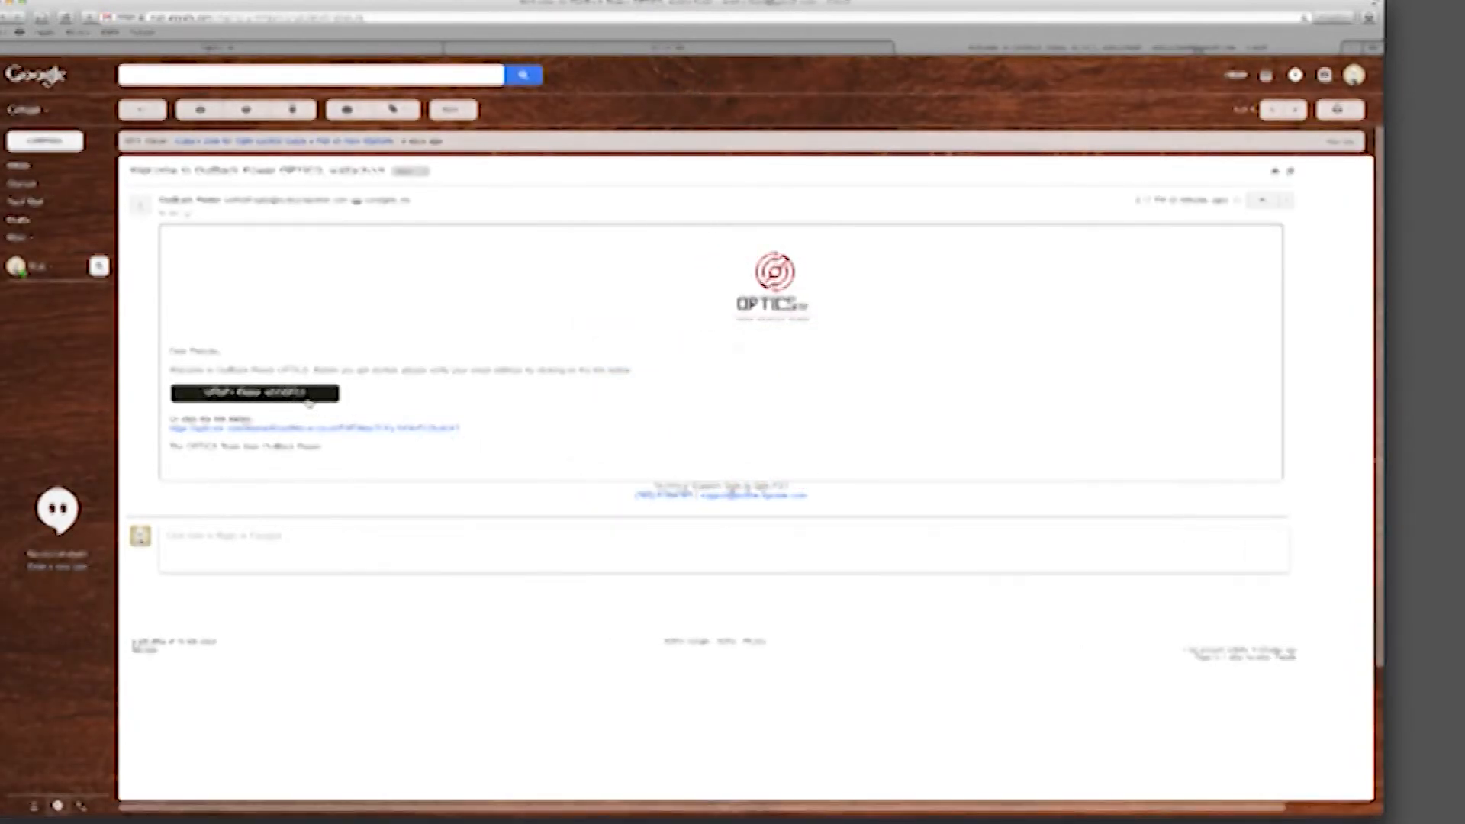
{"action": "left_click", "coordinate": [255, 392]}
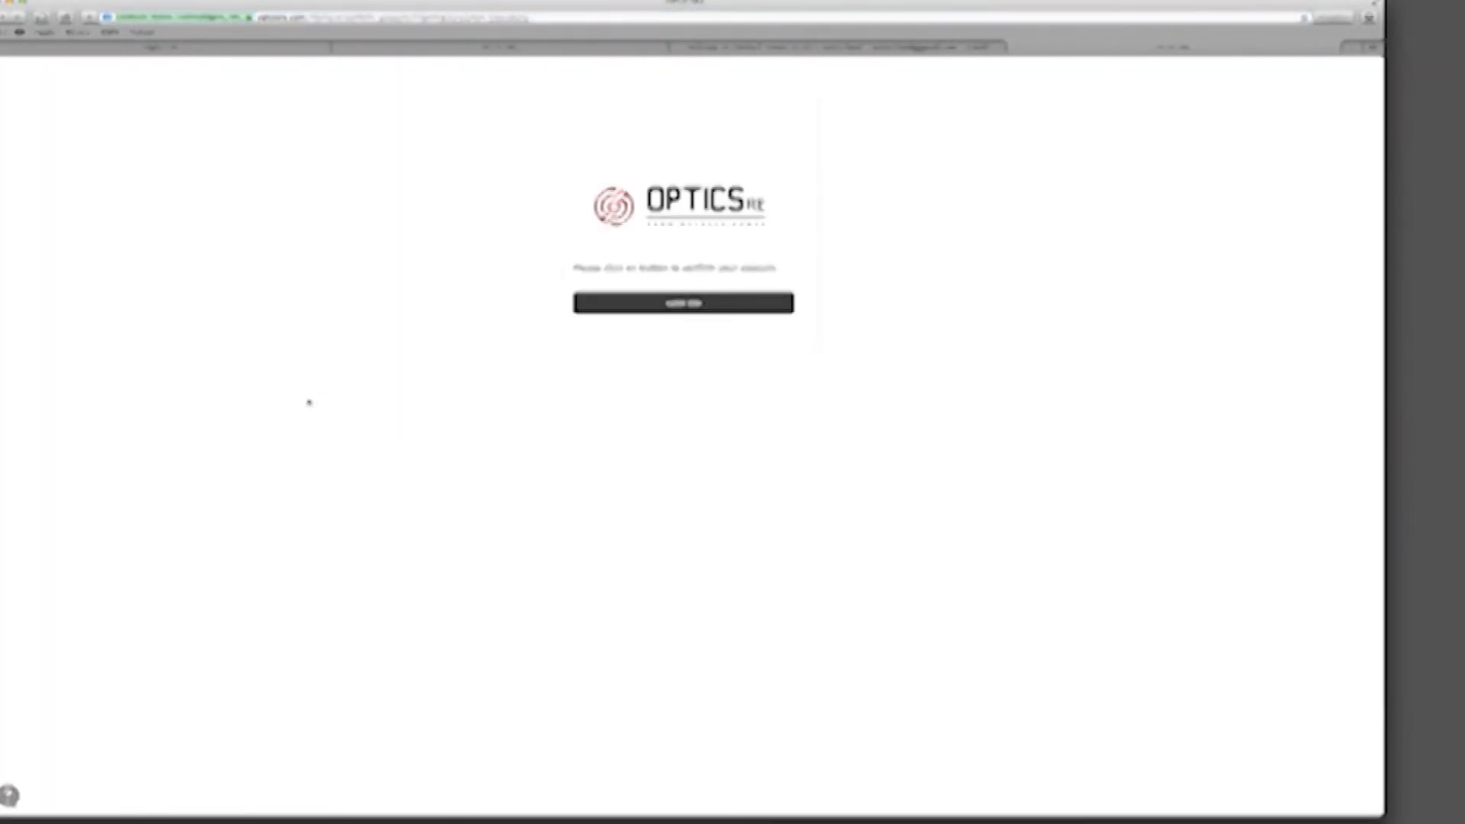
Step: Confirm the account, then sign in with the new username and password
{"action": "left_click", "coordinate": [683, 303]}
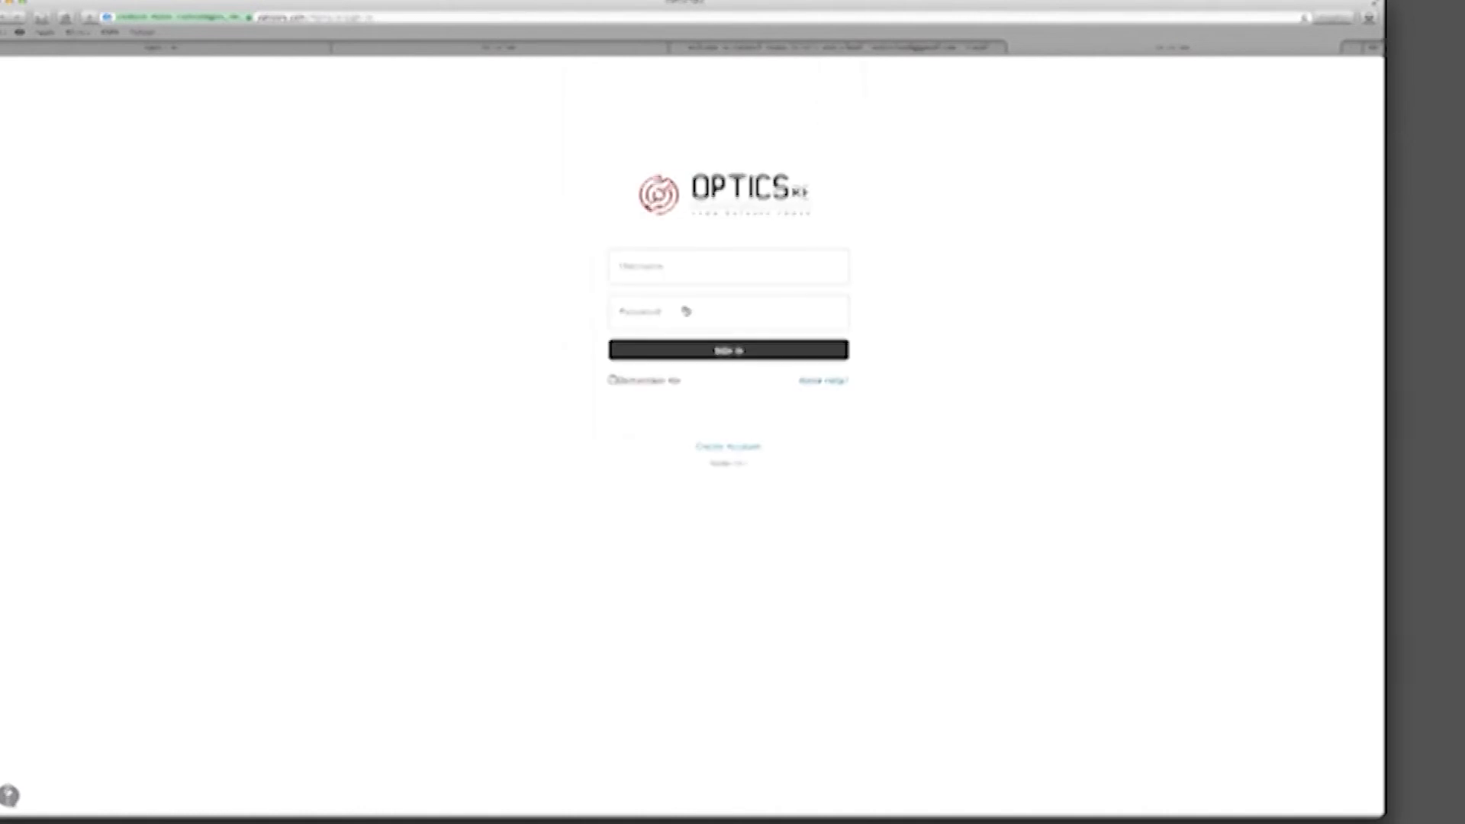
{"action": "left_click", "coordinate": [727, 266]}
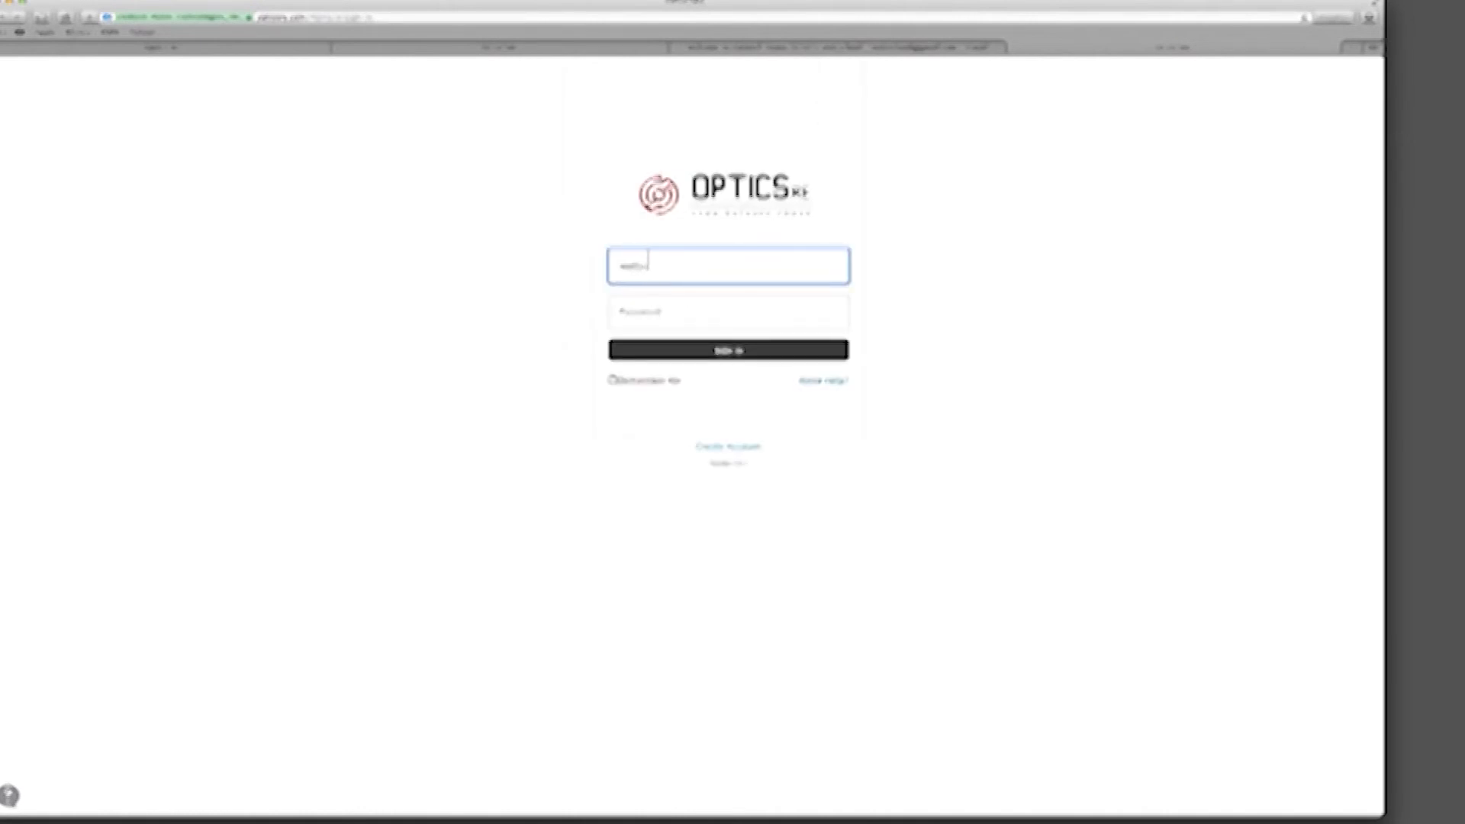
{"action": "left_click", "coordinate": [727, 311]}
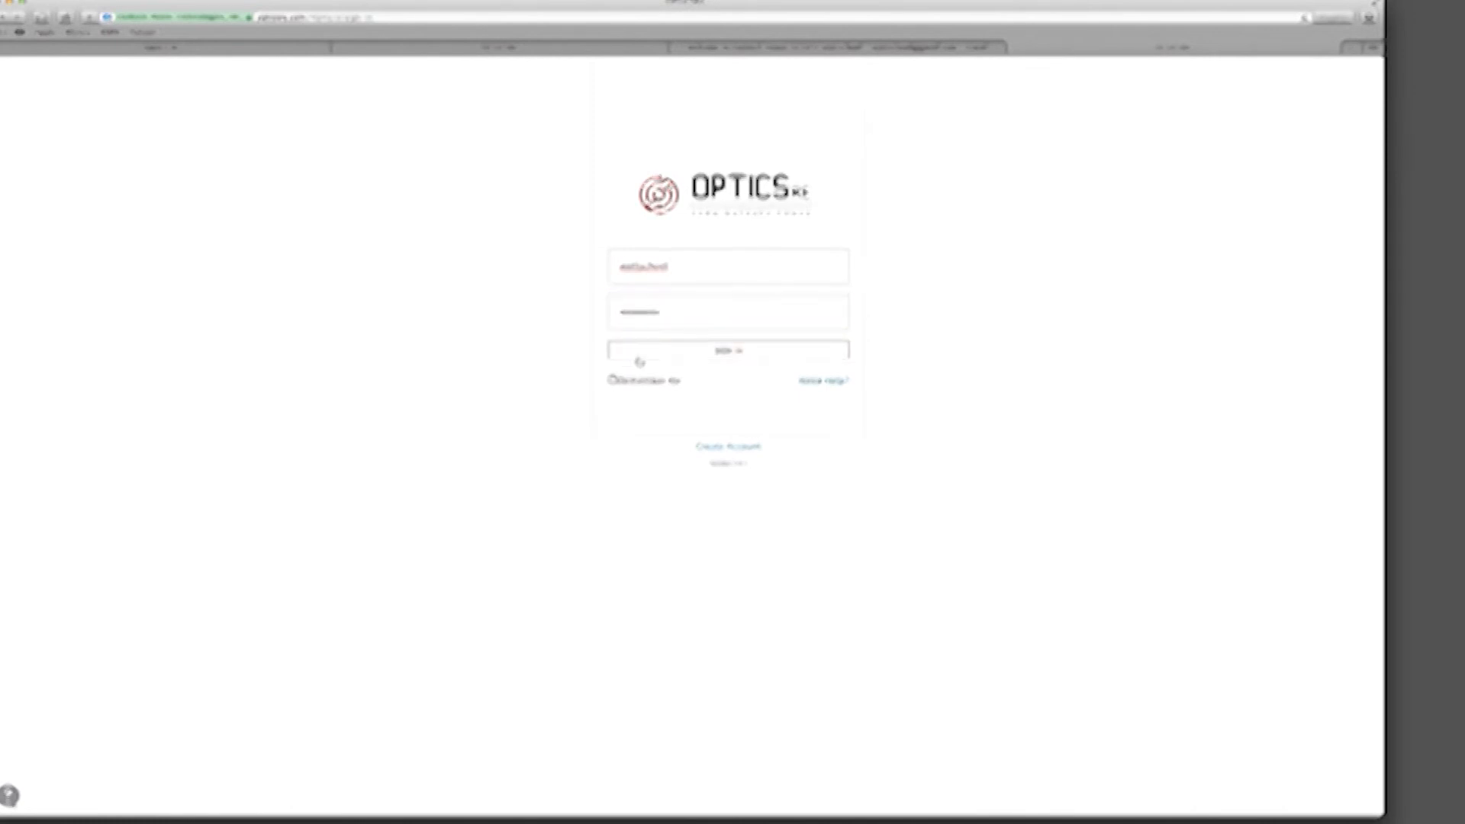
{"action": "left_click", "coordinate": [727, 351]}
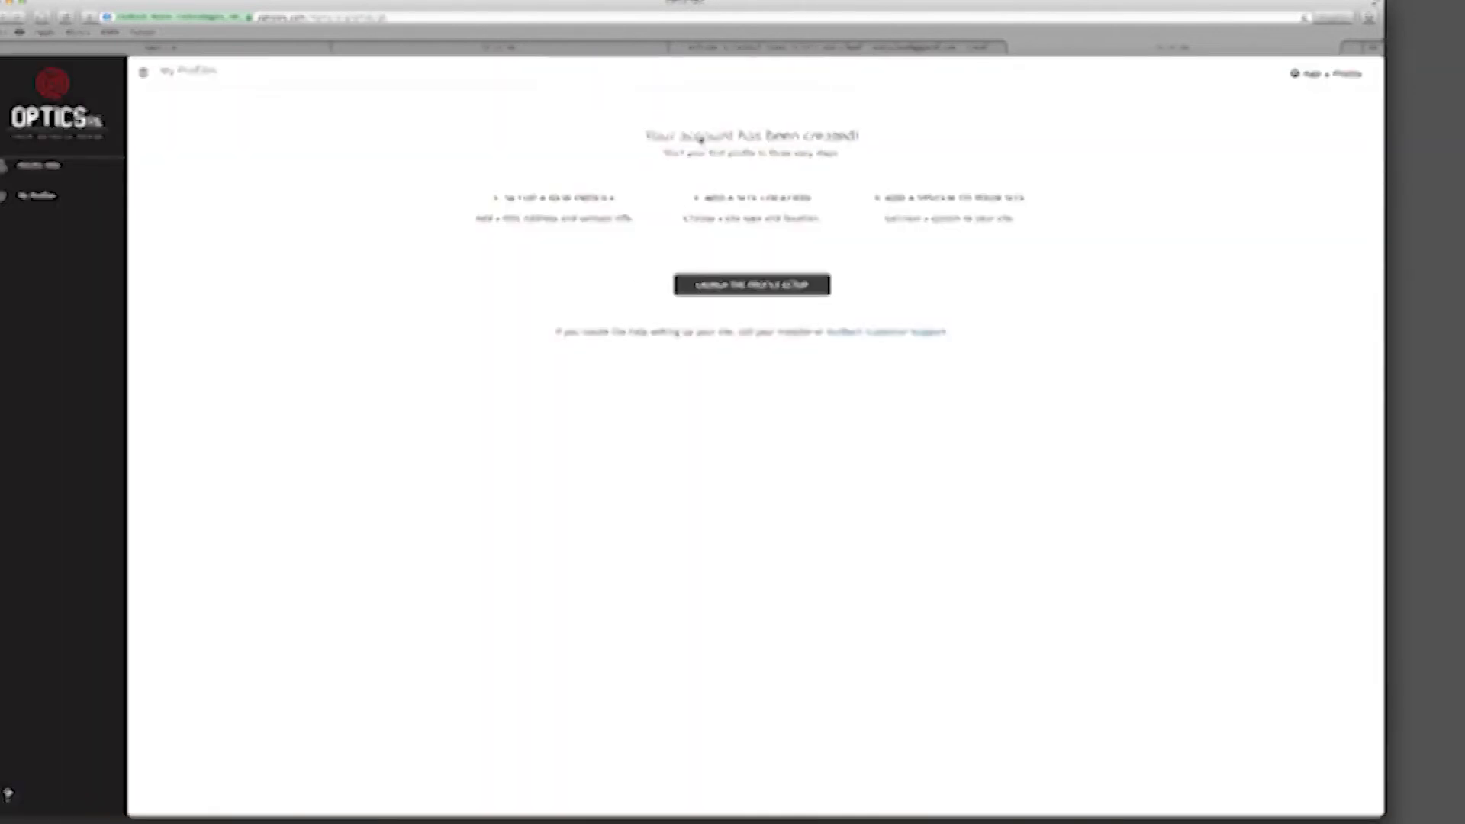
Step: Launch Profile Setup and verify the MATE3's MAC address with the captcha
{"action": "left_click", "coordinate": [750, 285]}
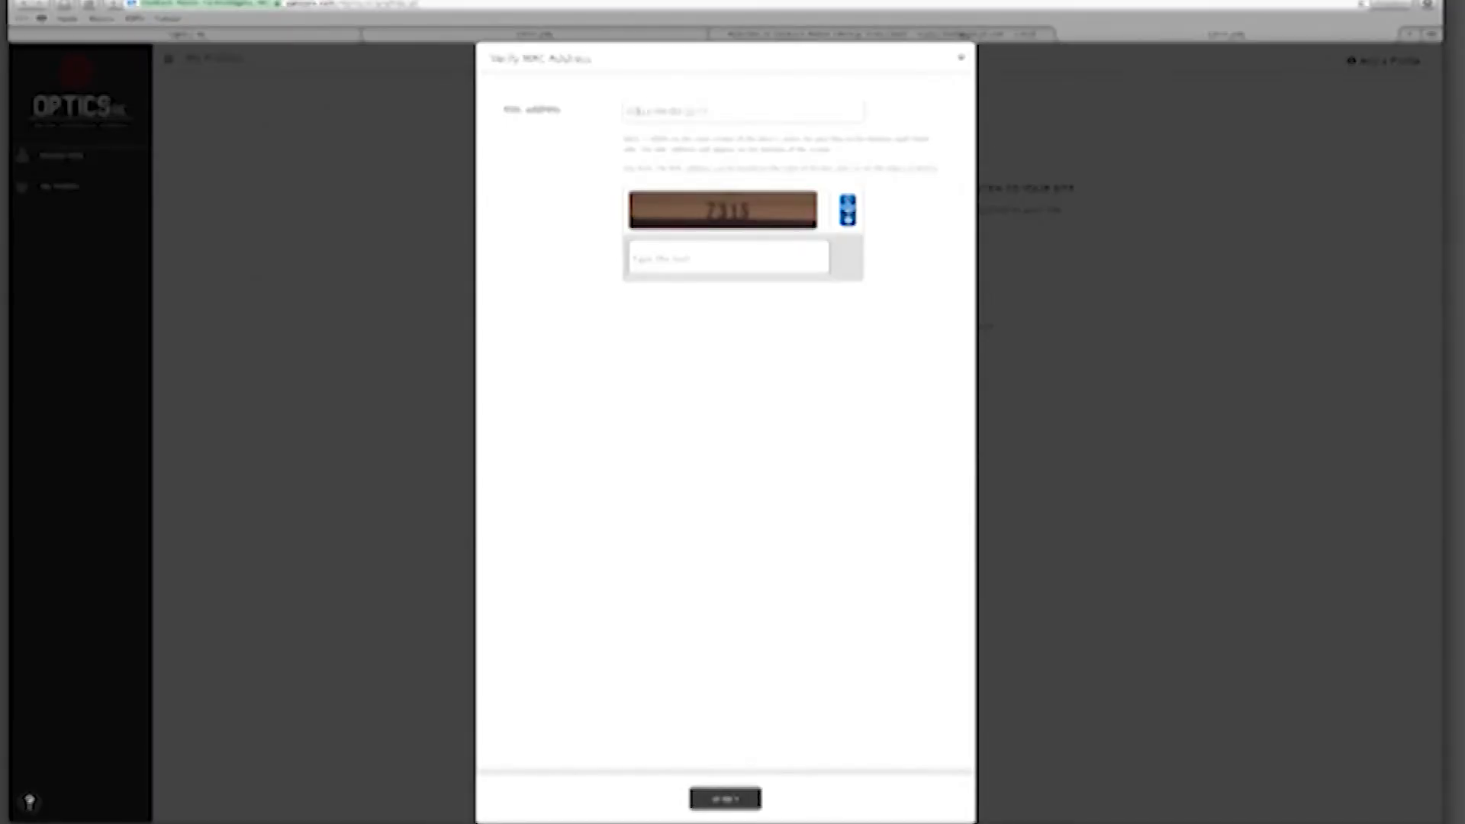
{"action": "left_click", "coordinate": [743, 110]}
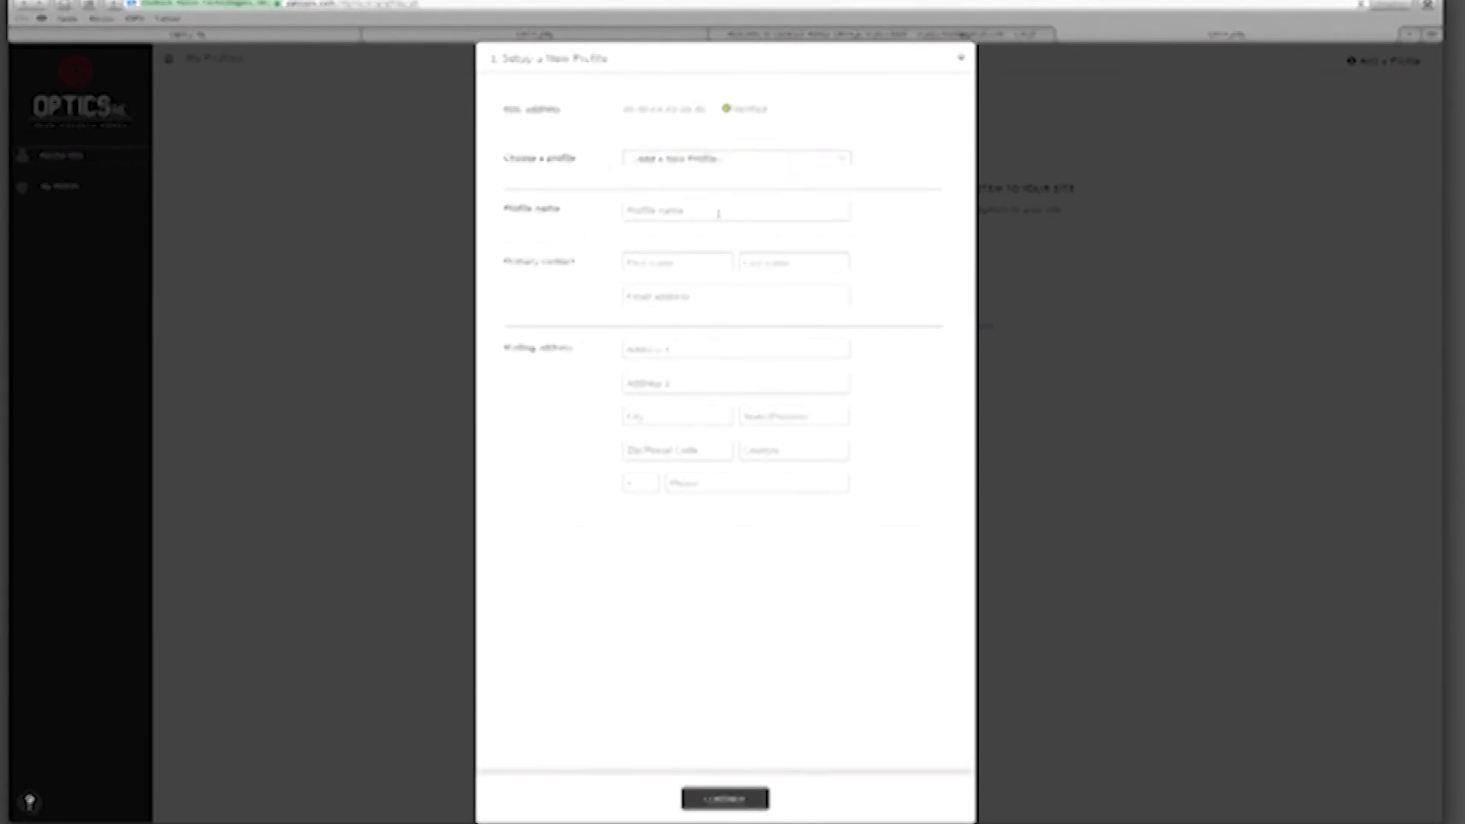
Step: Enter the profile name, primary contact and mailing address, then continue
{"action": "left_click", "coordinate": [736, 209]}
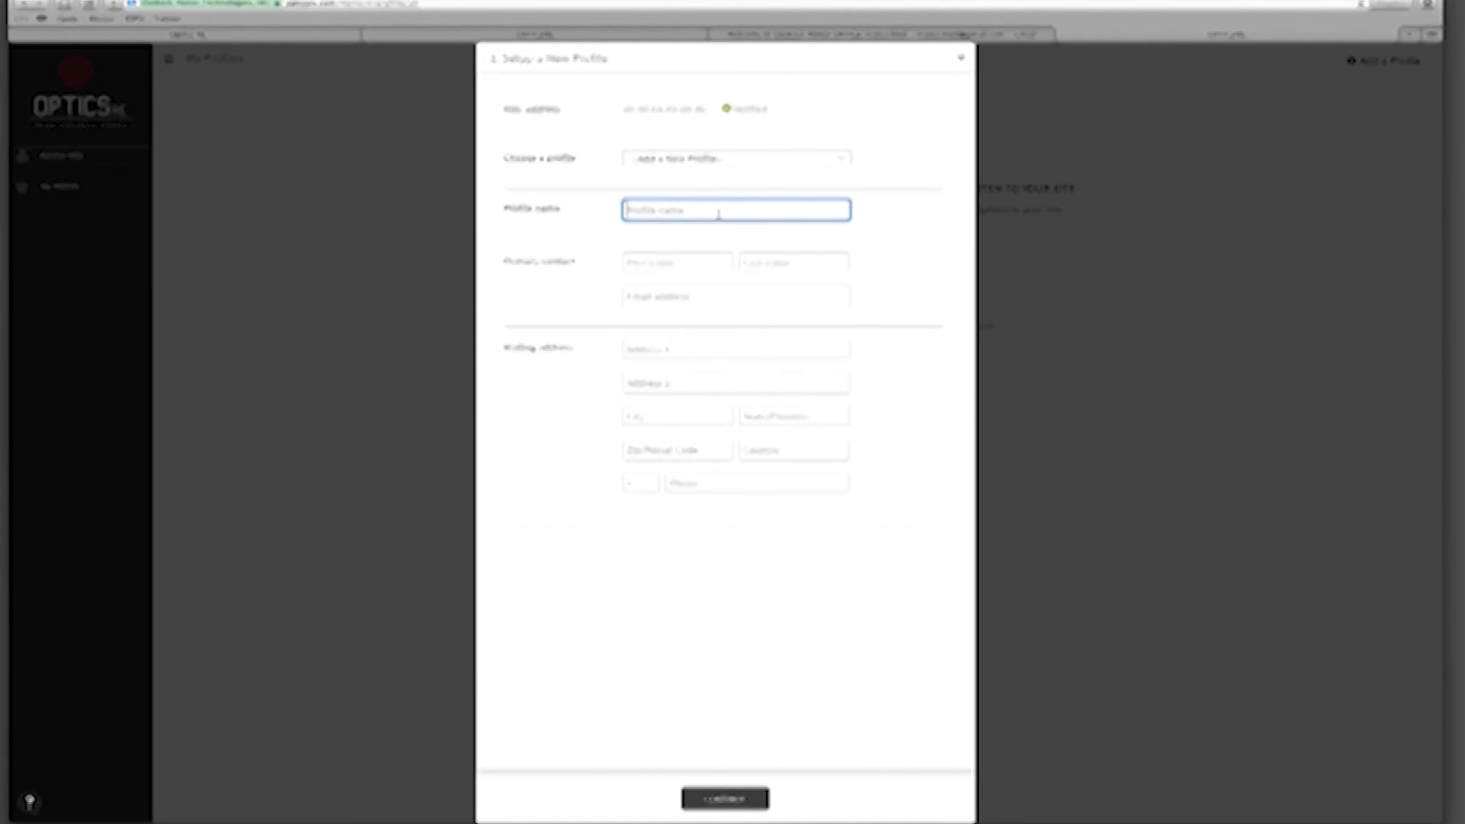
{"action": "left_click", "coordinate": [724, 799]}
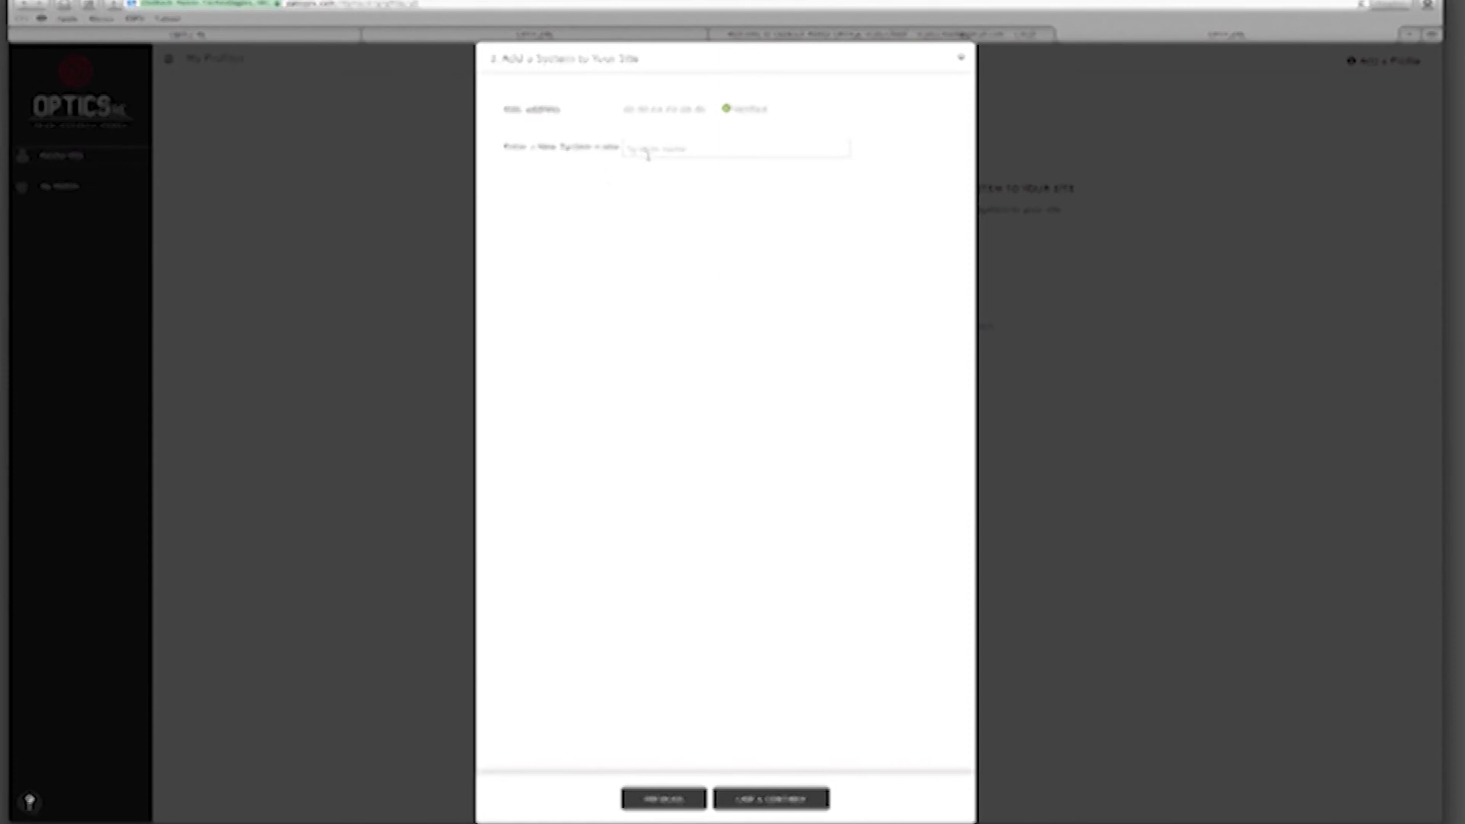
Step: Type a New System Name and save to reach Device Registration
{"action": "left_click", "coordinate": [734, 149]}
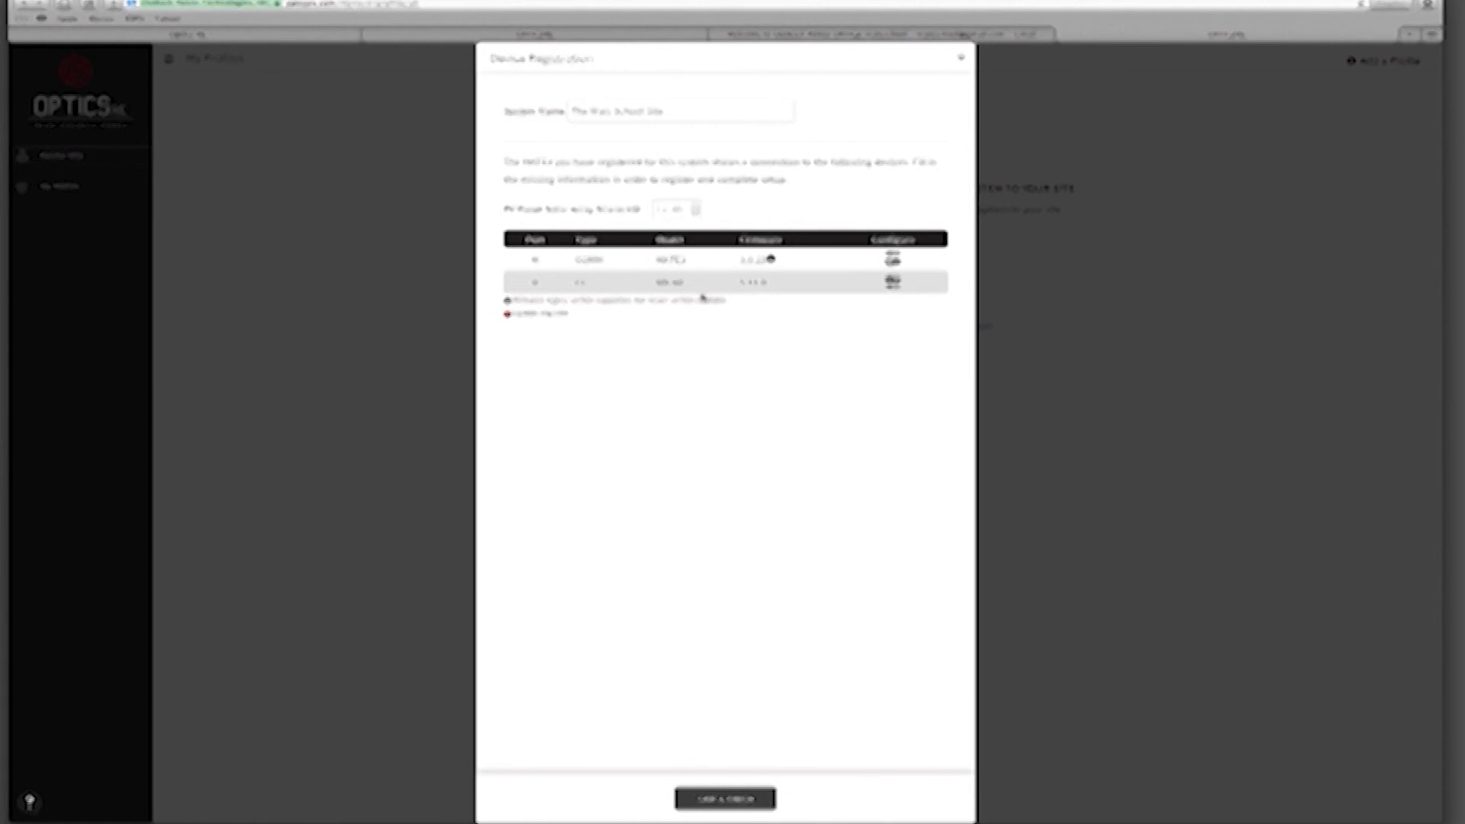
{"action": "mouse_move", "coordinate": [764, 679]}
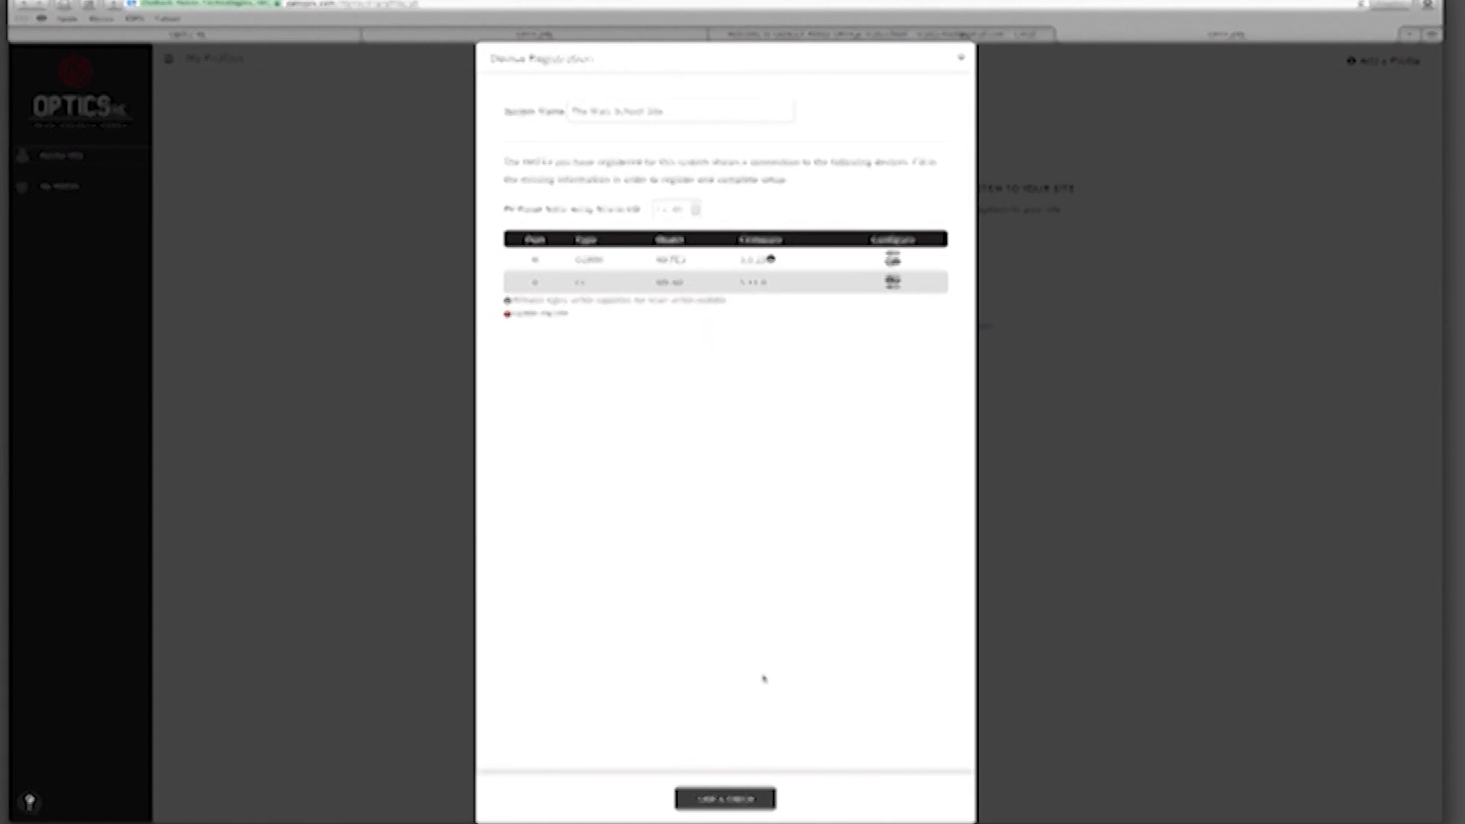